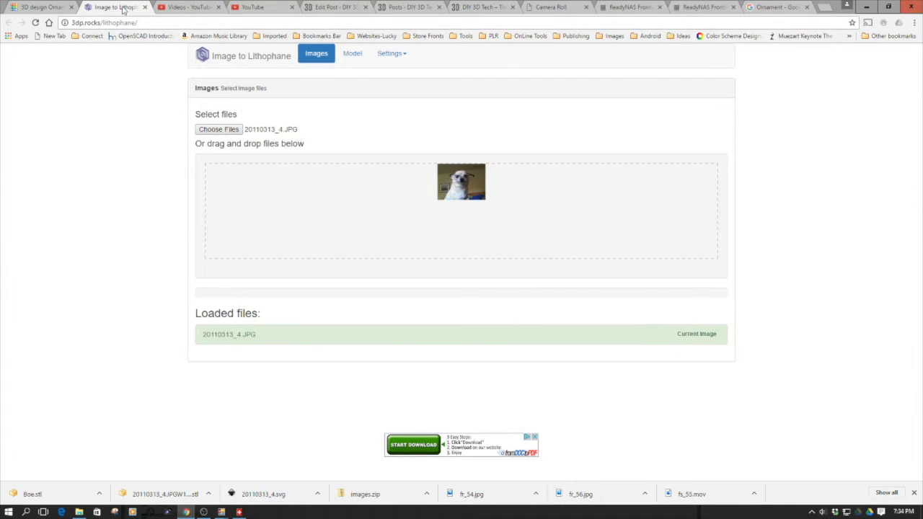
mouse_move(90, 32)
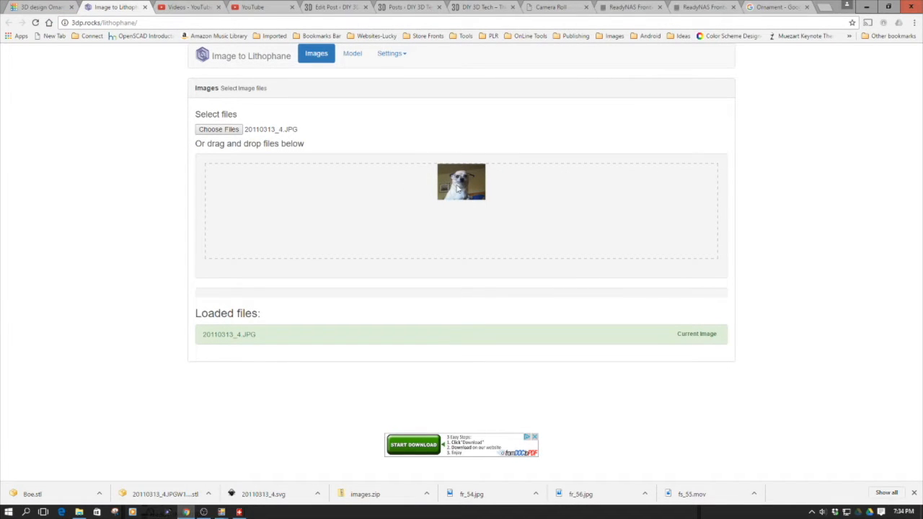
mouse_move(458, 189)
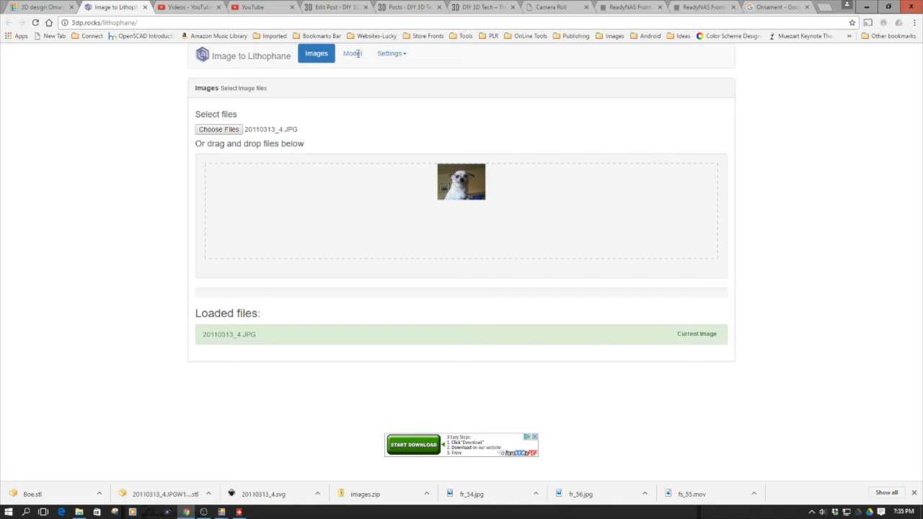
- Preview the flat 3D lithophane model of the dog photo and save it as an STL file
click(352, 52)
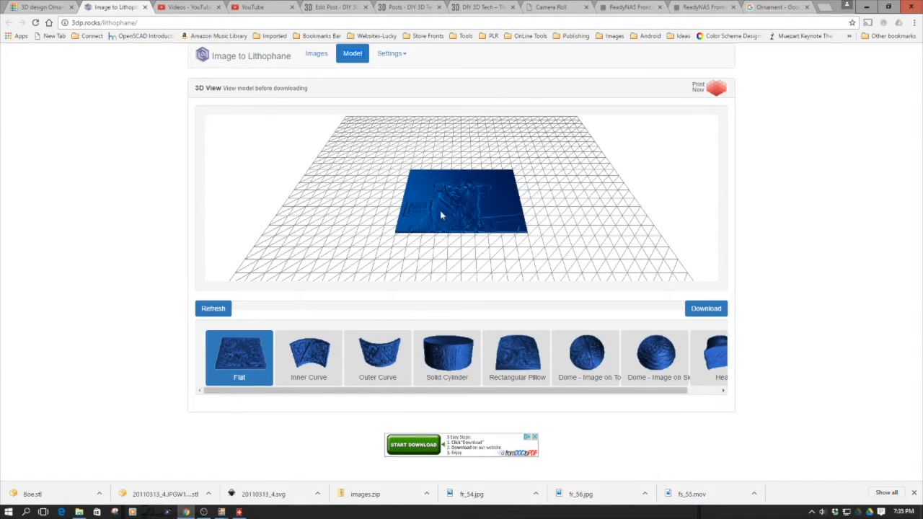
mouse_move(433, 205)
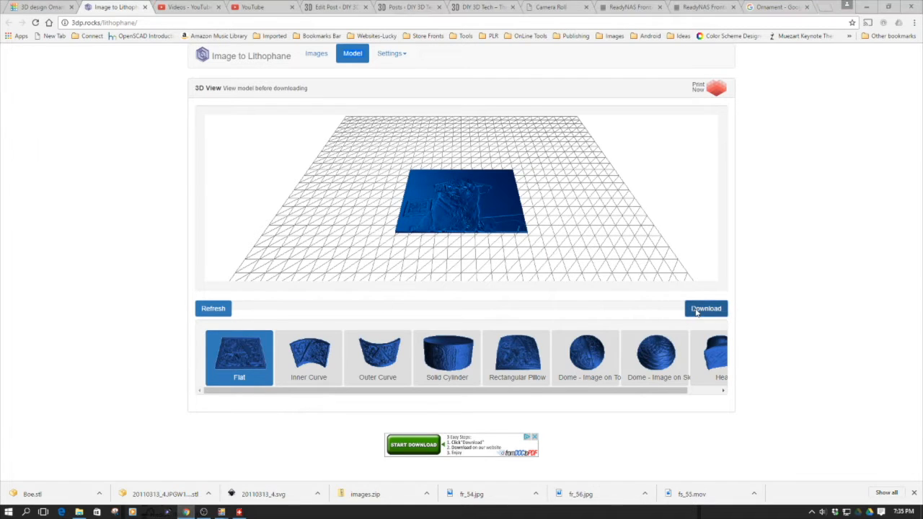
click(705, 309)
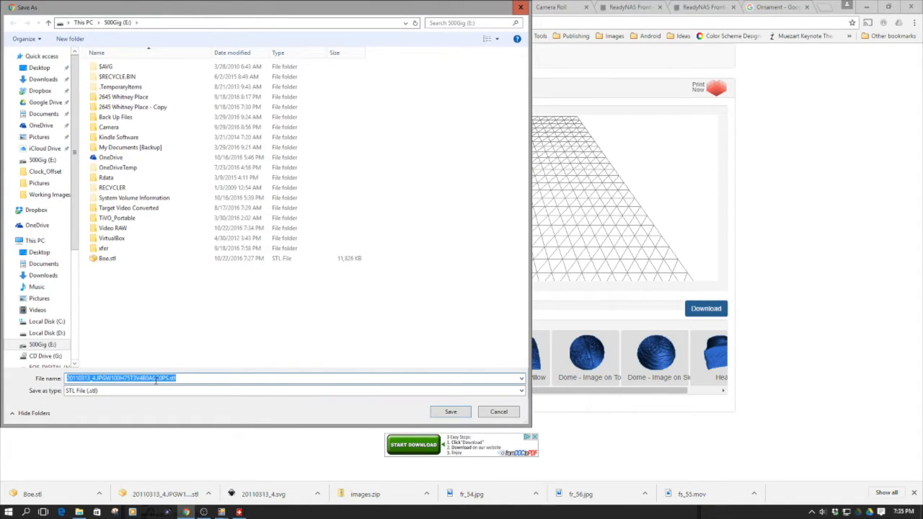
mouse_move(107, 258)
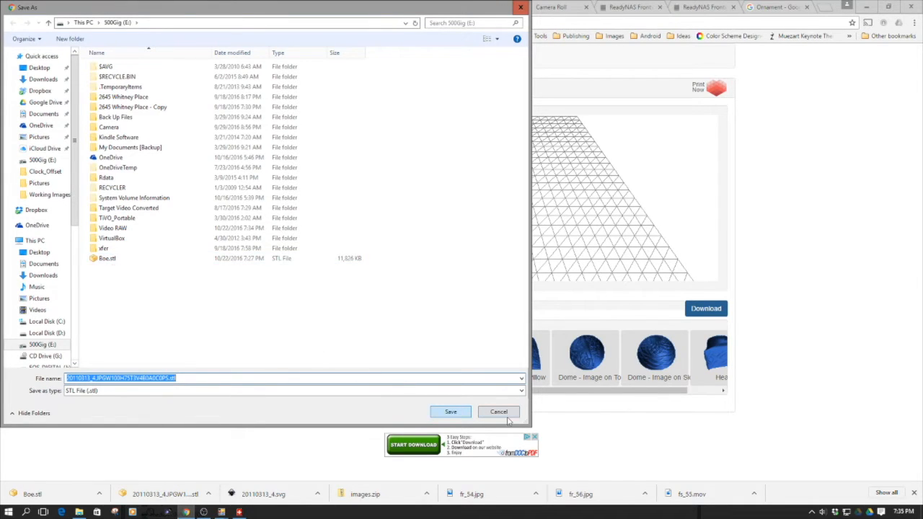
click(499, 412)
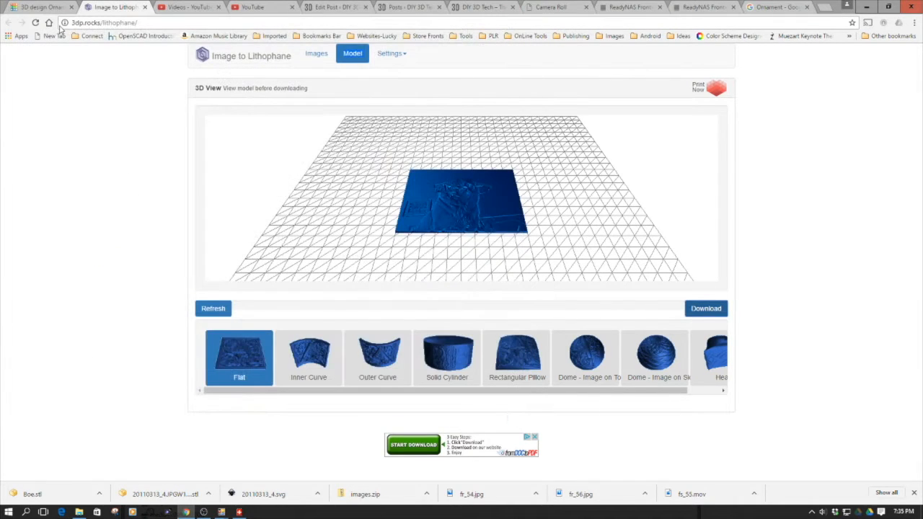
- Bring up the Ornament design in the Tinkercad tab
click(41, 6)
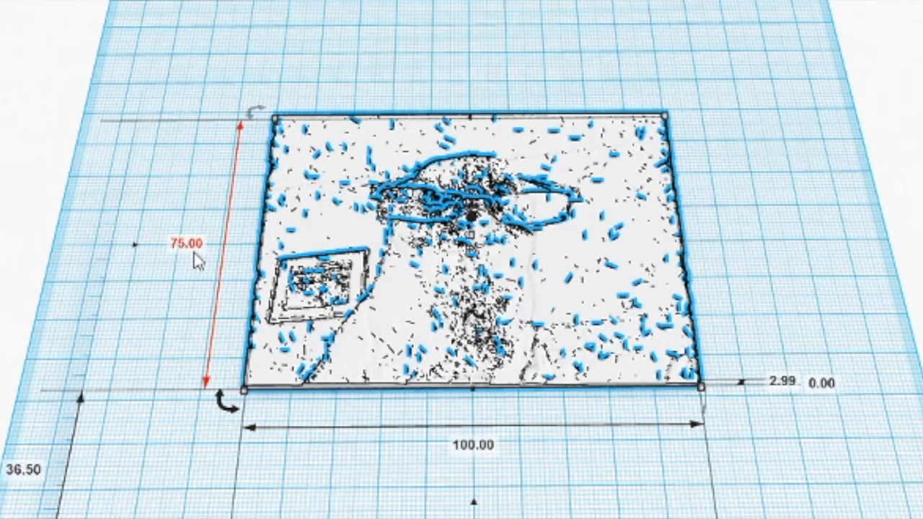
mouse_move(421, 282)
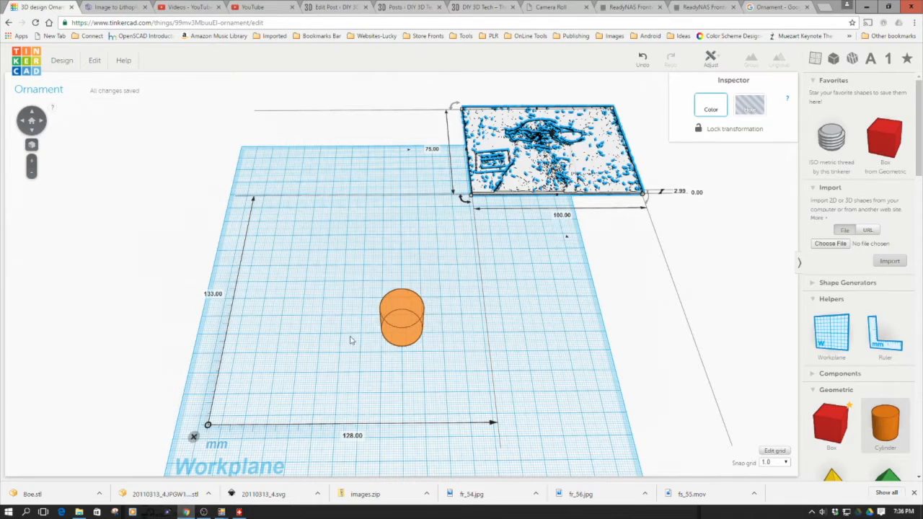
- Position the cylinder, resize it to 73 mm wide and long, and set it aside as a hole
drag(400, 317, 349, 334)
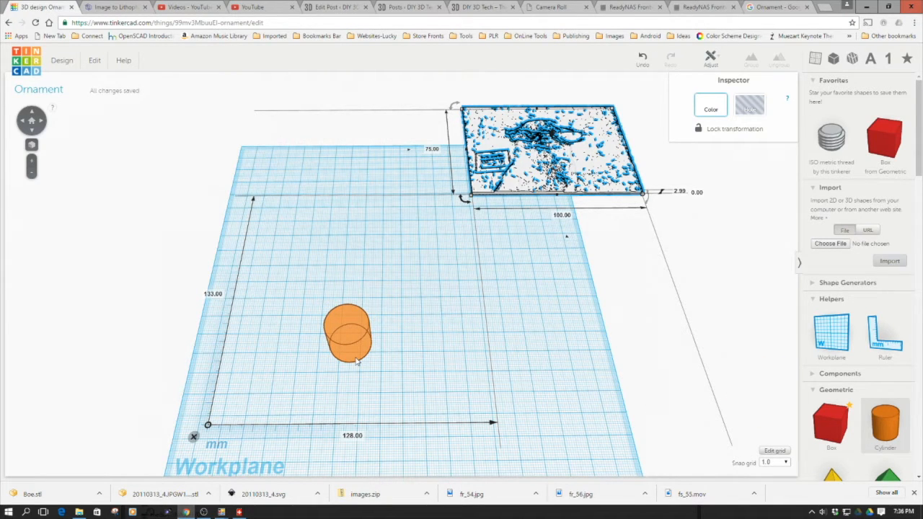
drag(348, 334, 502, 325)
text(73)
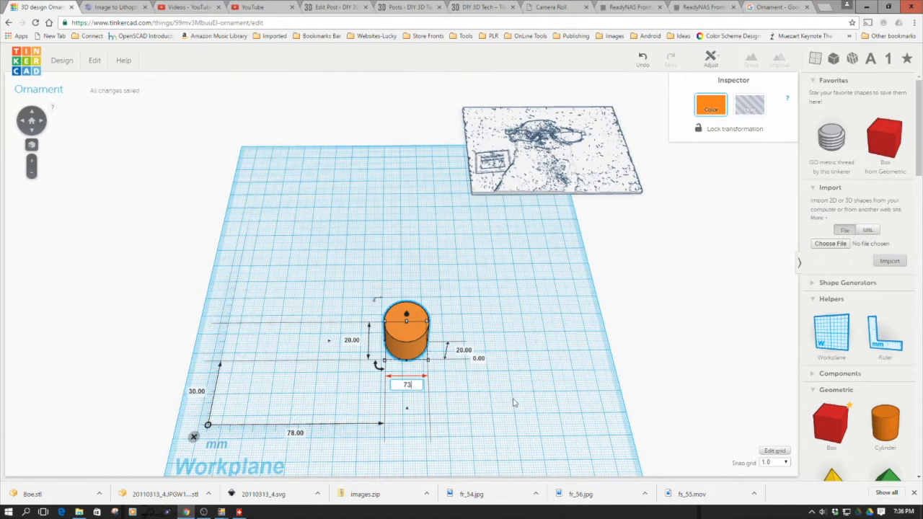
key(Return)
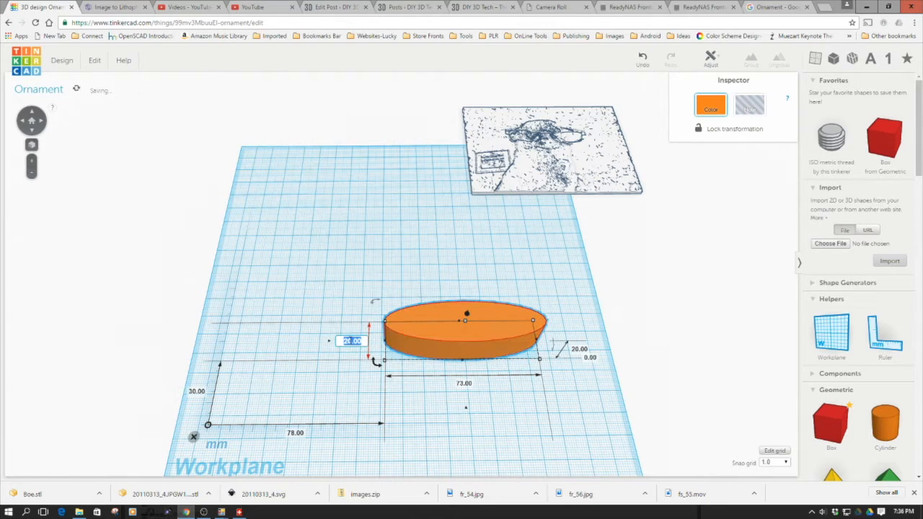
text(73)
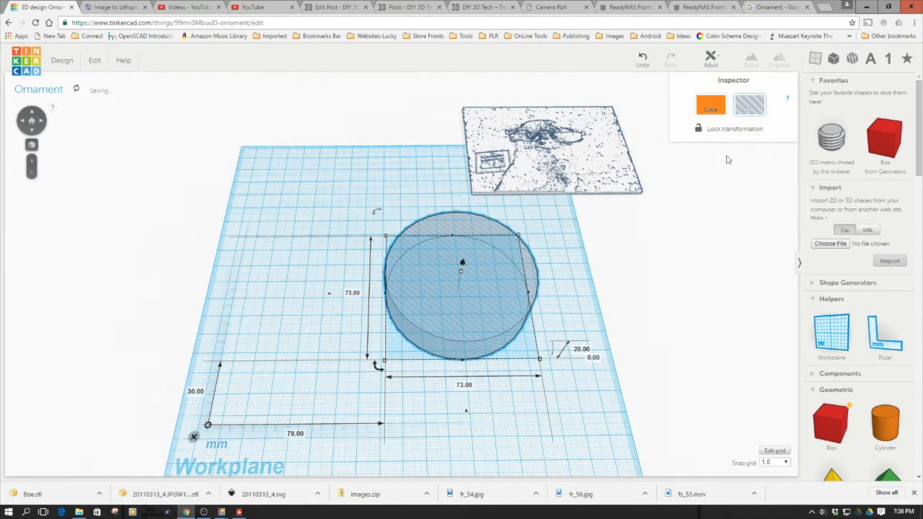
drag(462, 281, 620, 267)
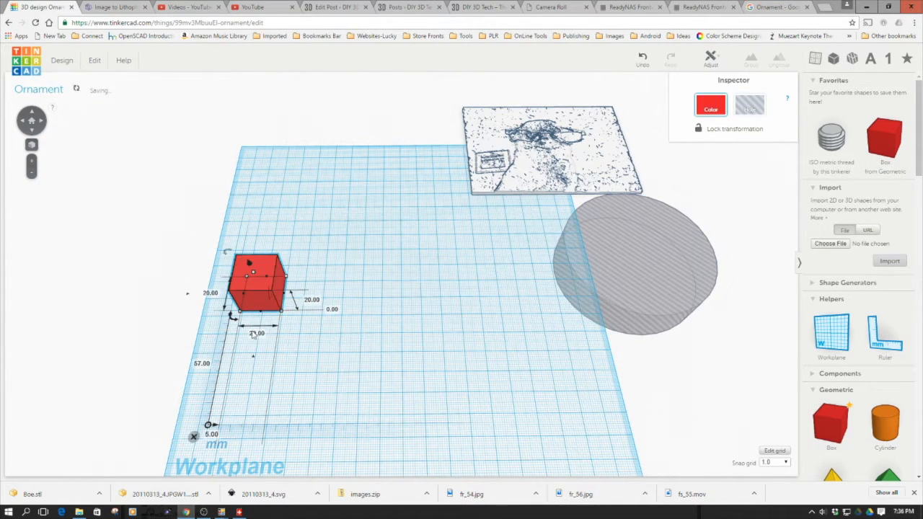
- Resize the box to a 125 × 100 × 10 mm slab and select it together with the round hole
double_click(257, 333)
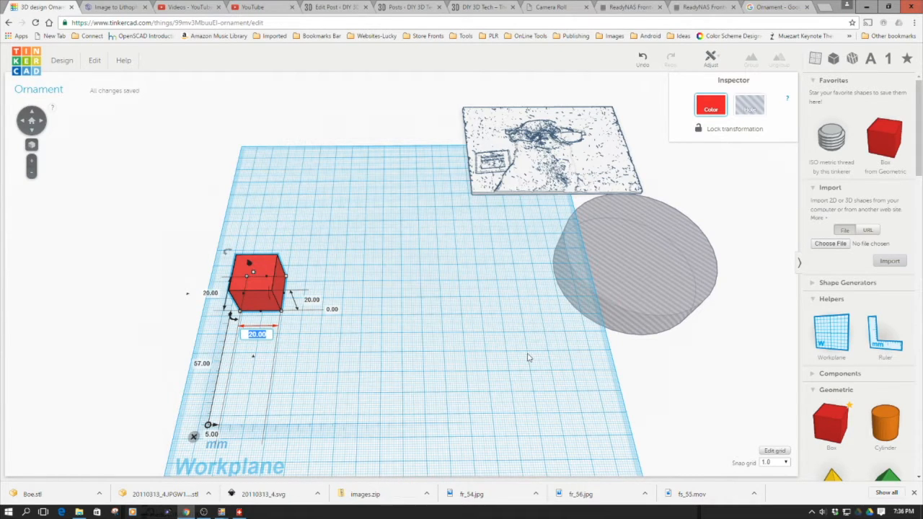
text(125)
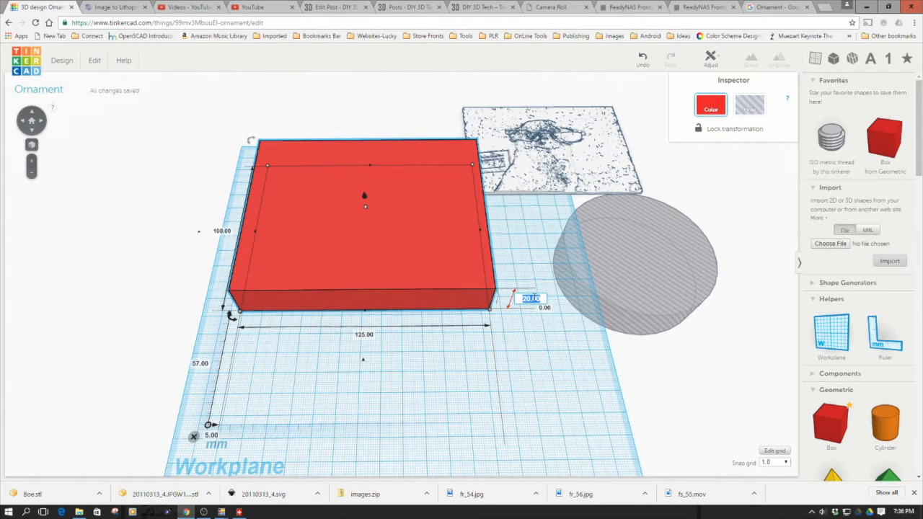
text(10)
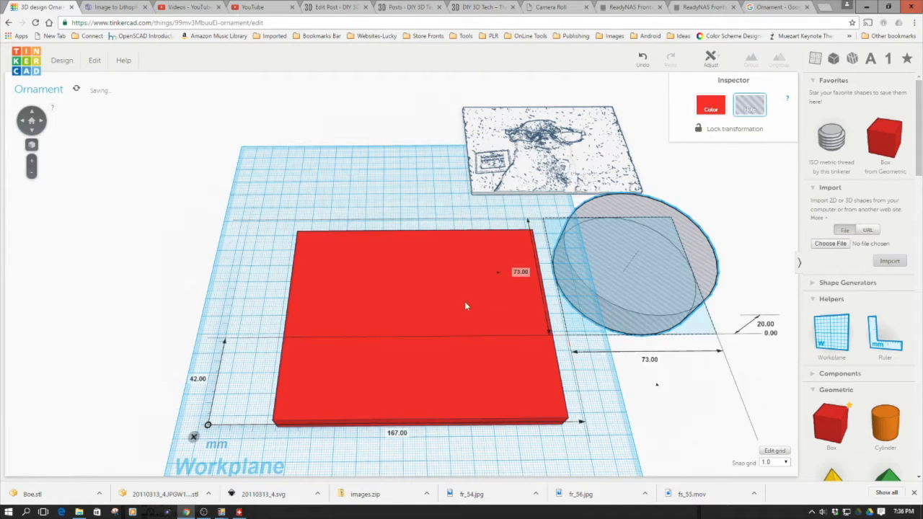
drag(632, 271, 425, 310)
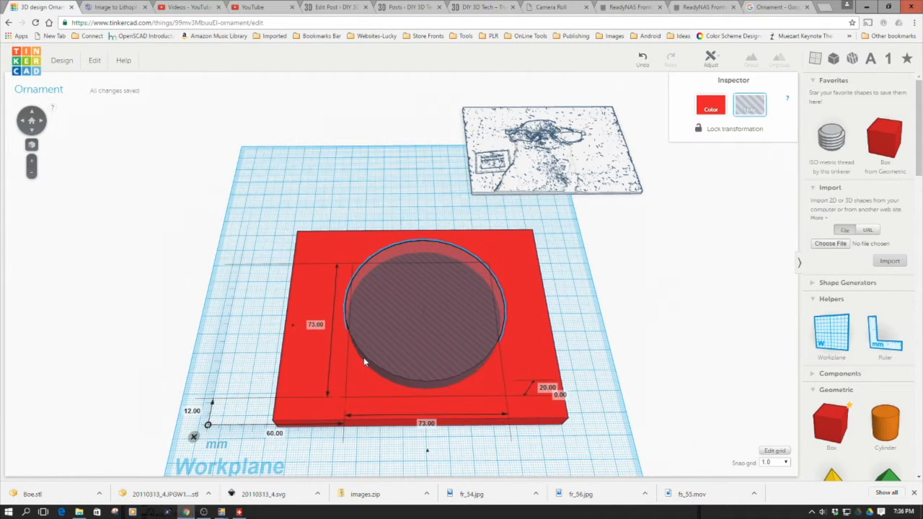
click(252, 210)
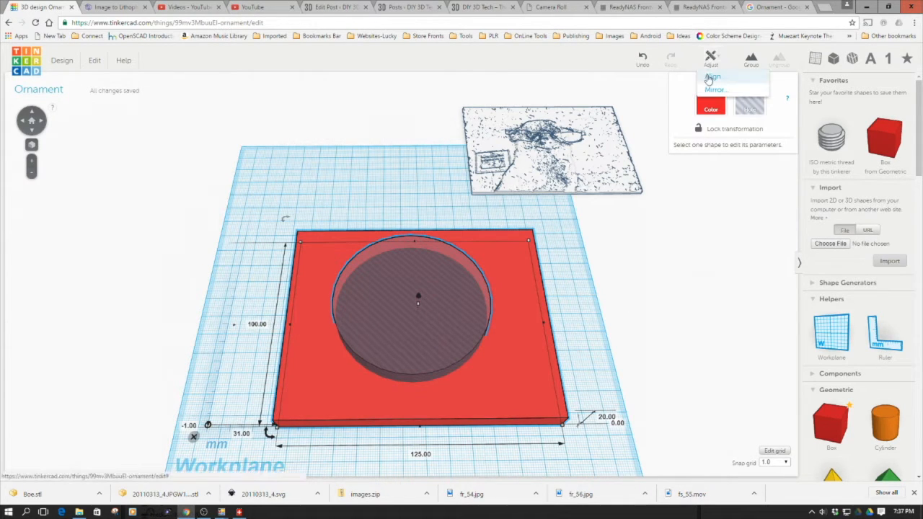
- Centre the hole on the slab, group them into a frame with a round opening, and deselect it
click(712, 76)
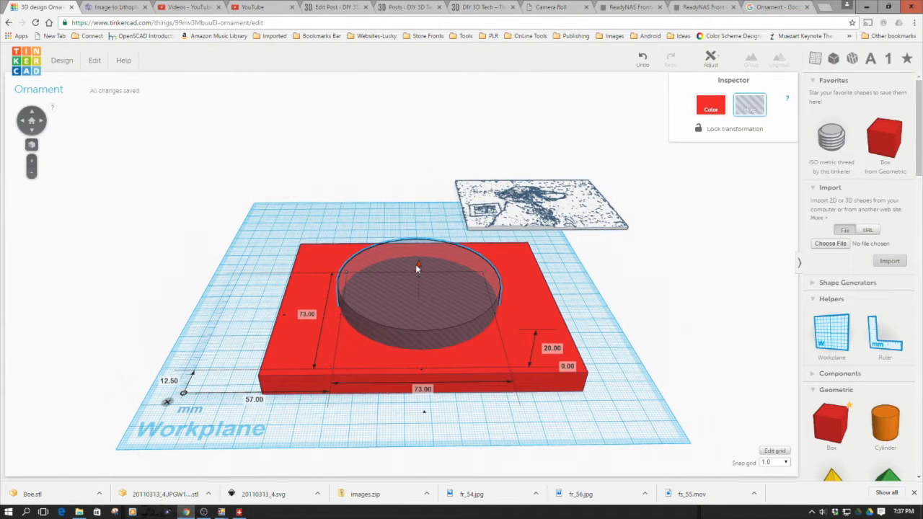
click(236, 288)
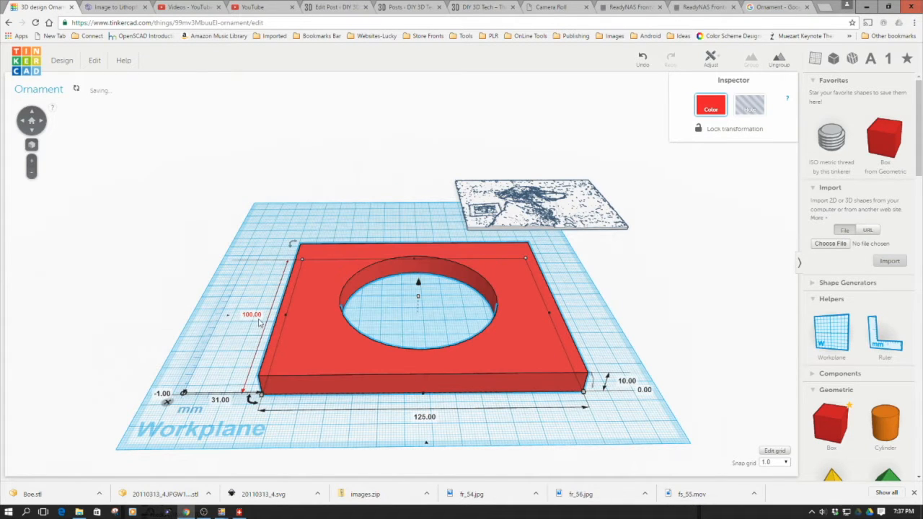
click(433, 413)
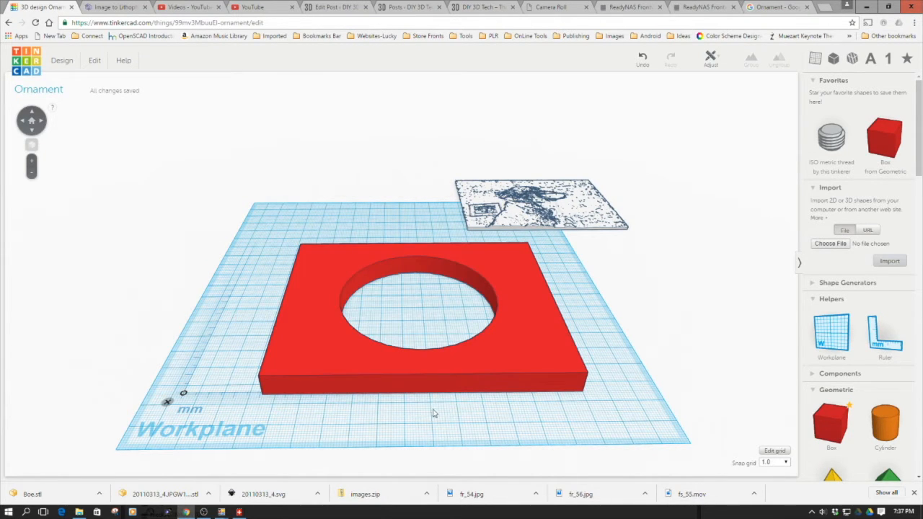
click(404, 310)
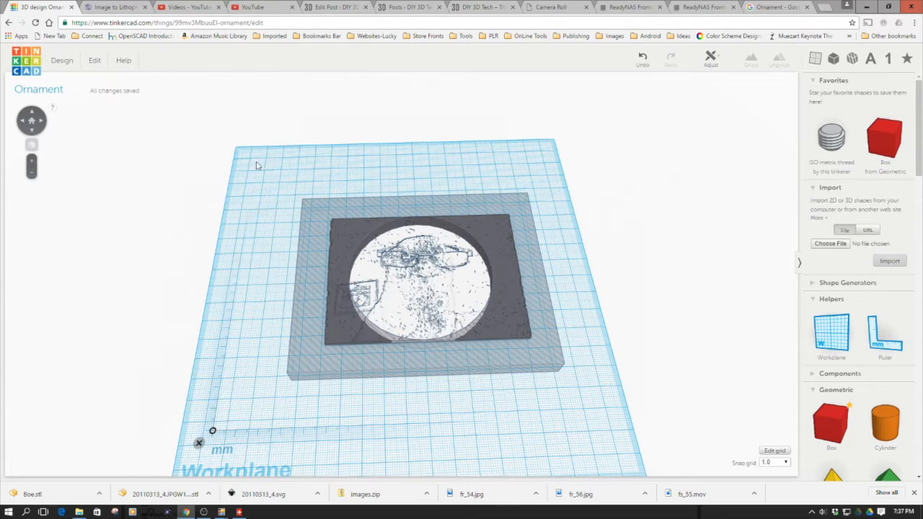
- Select the frame and lithophane and group them to crop the photo to a 73 mm disc
click(421, 286)
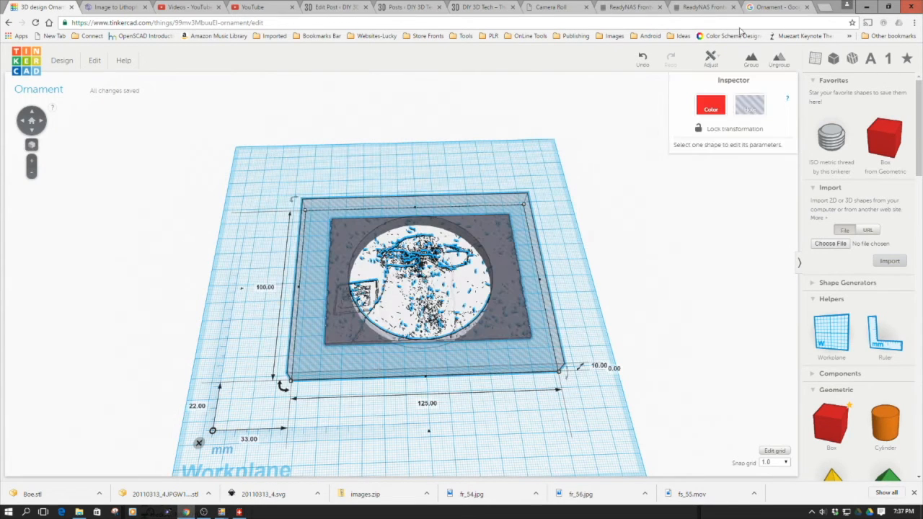
click(710, 60)
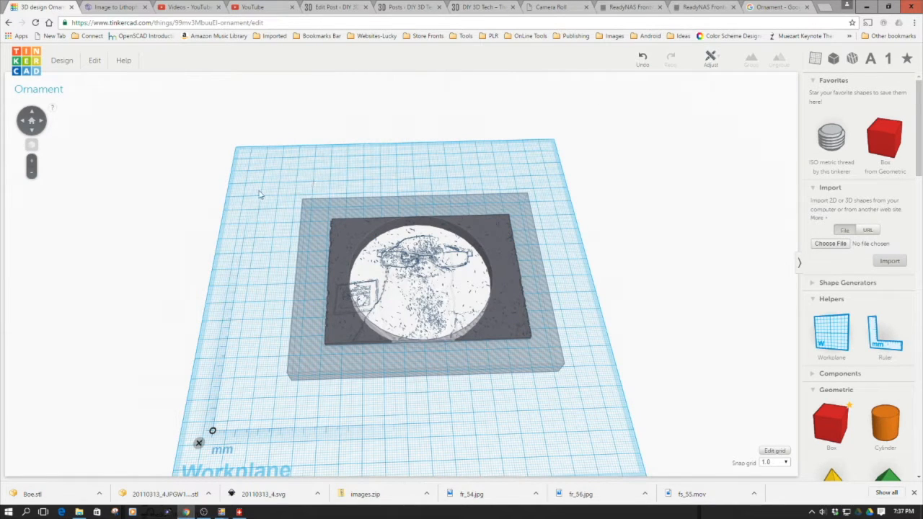
click(421, 281)
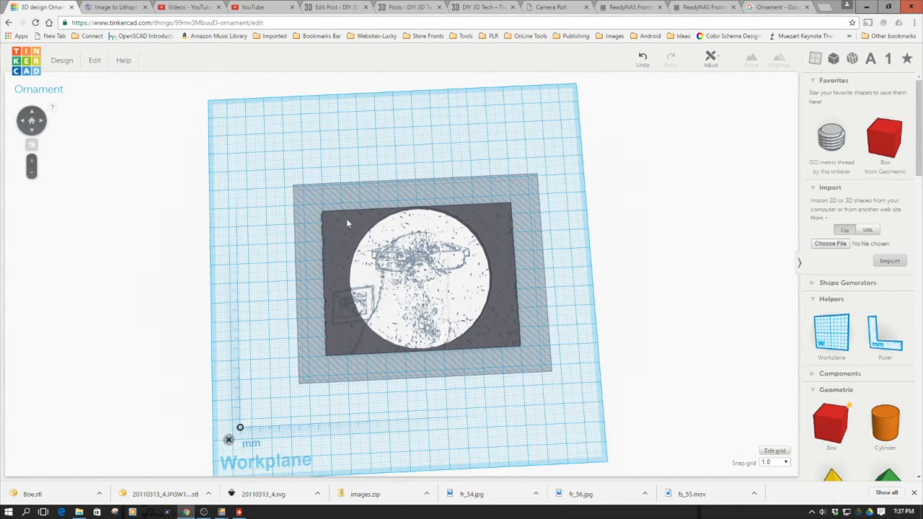
mouse_move(436, 425)
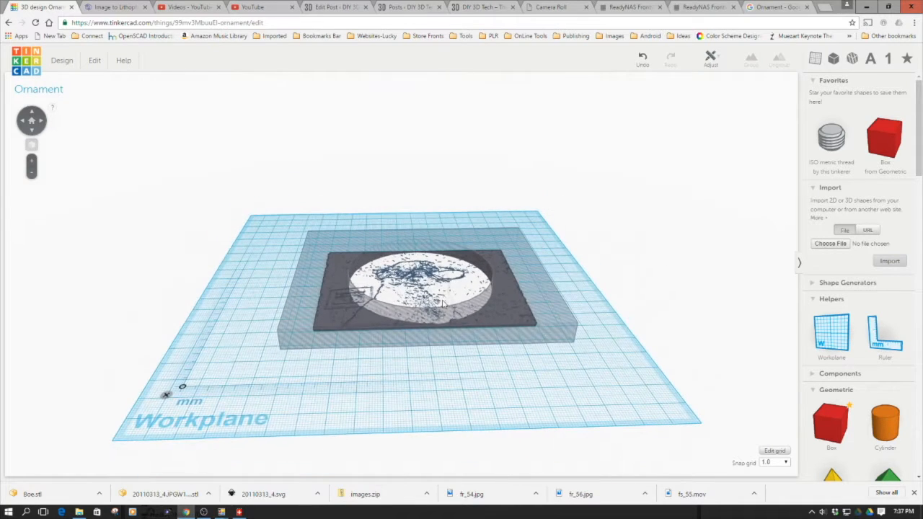
click(419, 289)
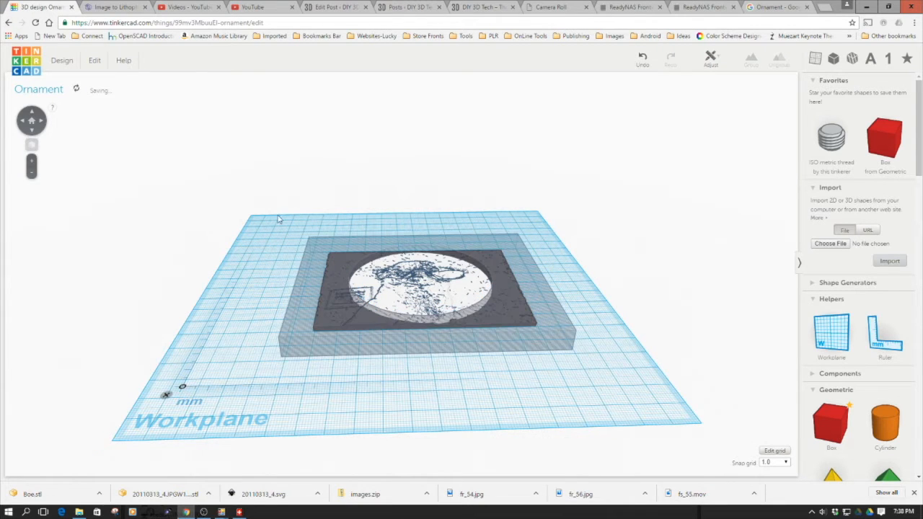
click(419, 289)
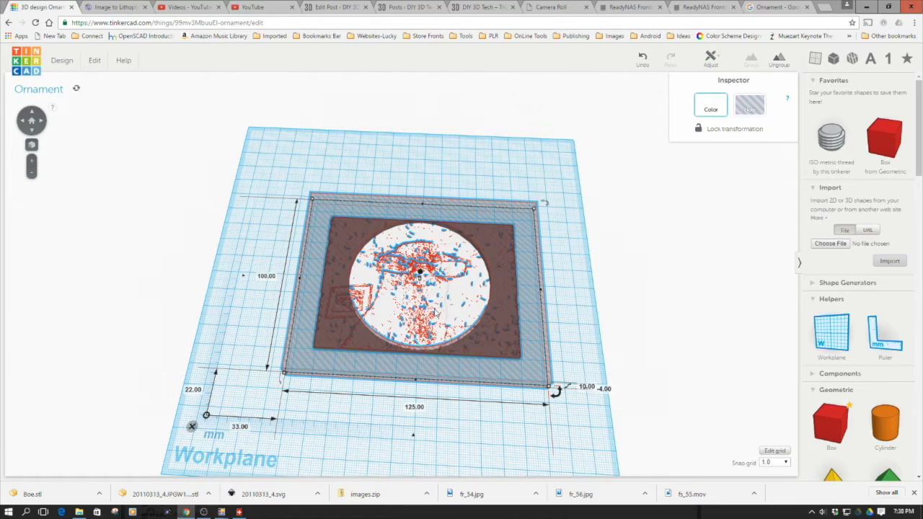
mouse_move(842, 217)
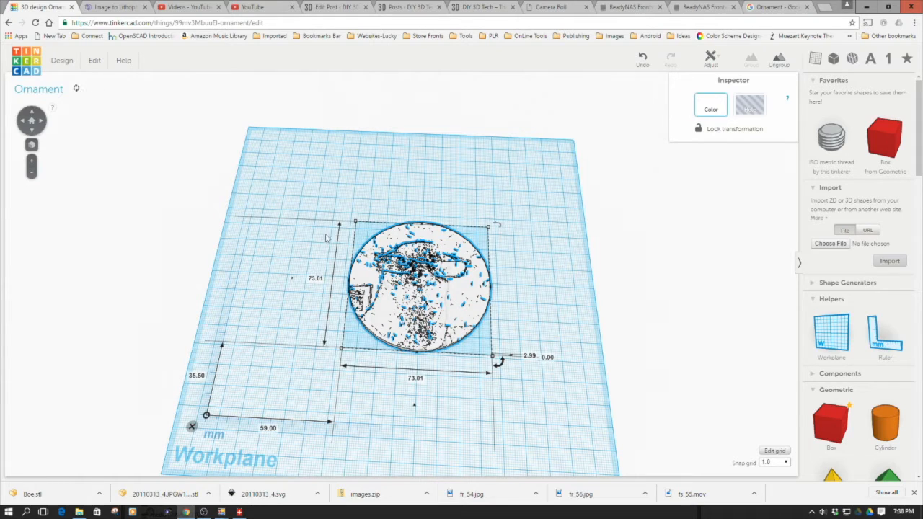
- Set the round lithophane aside, add a new cylinder and size it to 72 mm wide
click(465, 403)
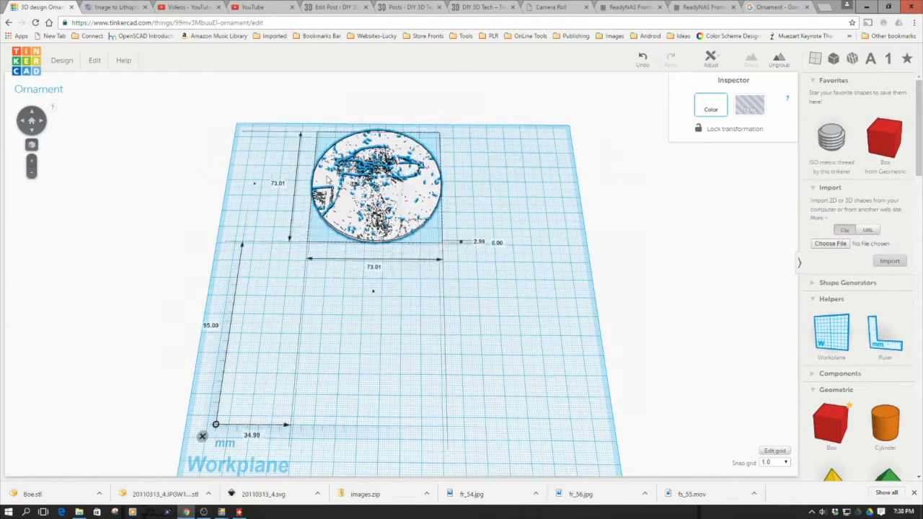
drag(375, 185, 276, 156)
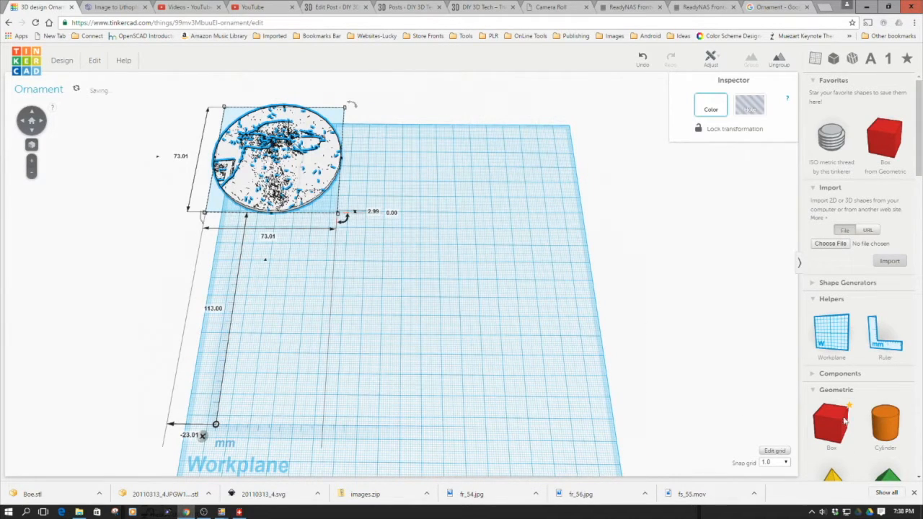
drag(885, 424, 441, 302)
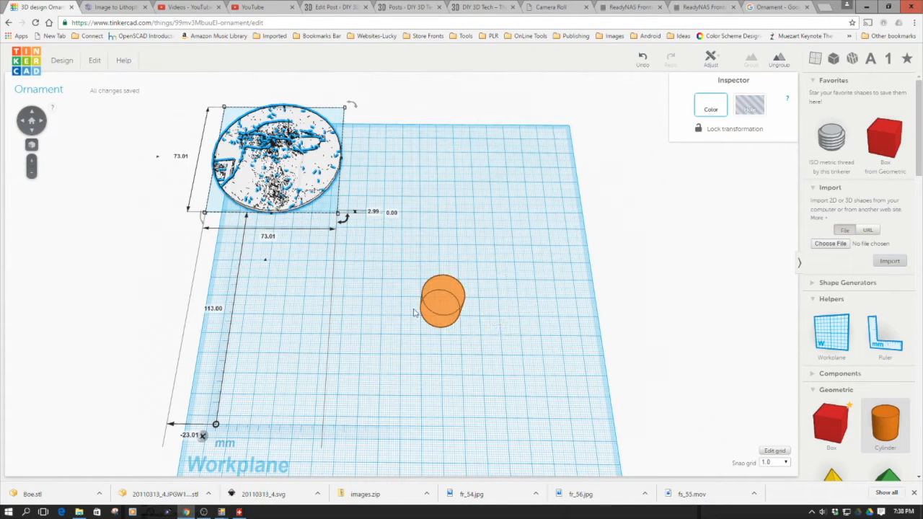
click(441, 301)
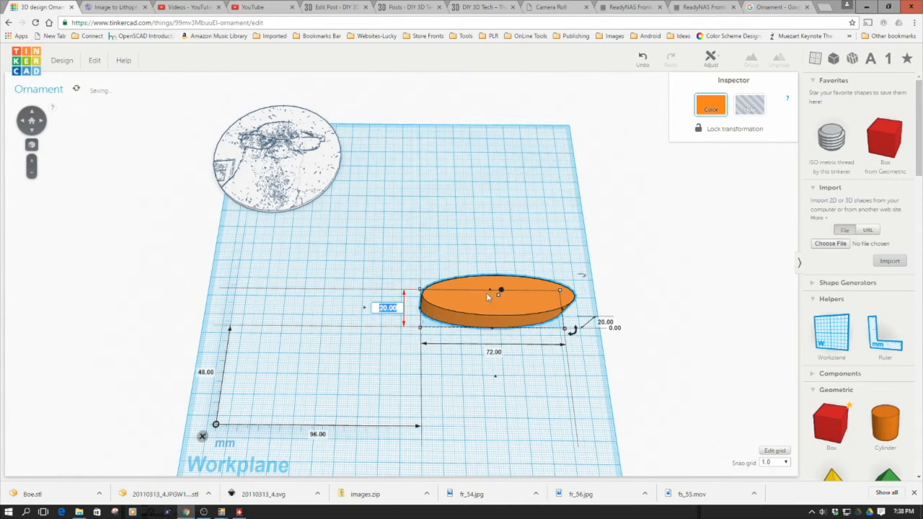
text(72)
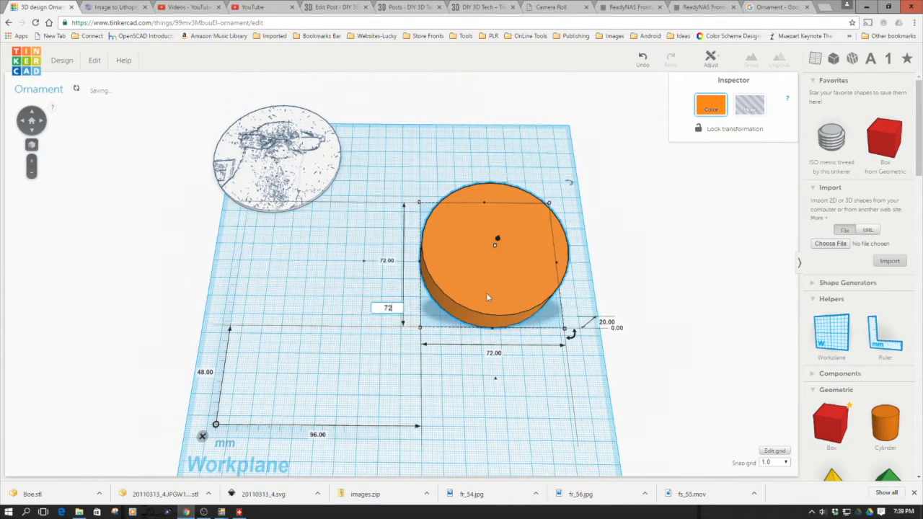
- Make the 72 mm disc a hole set aside, and add a second cylinder 5 mm tall and 75 mm wide
click(750, 103)
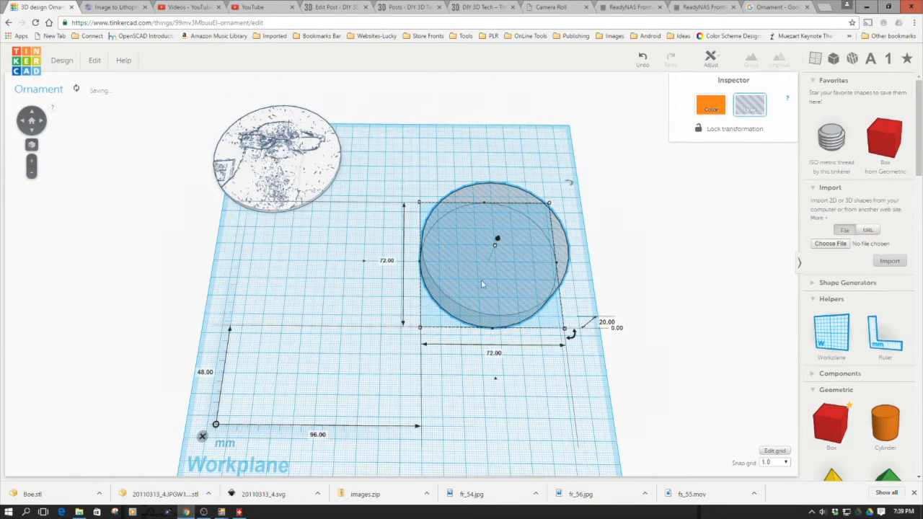
drag(496, 252, 608, 224)
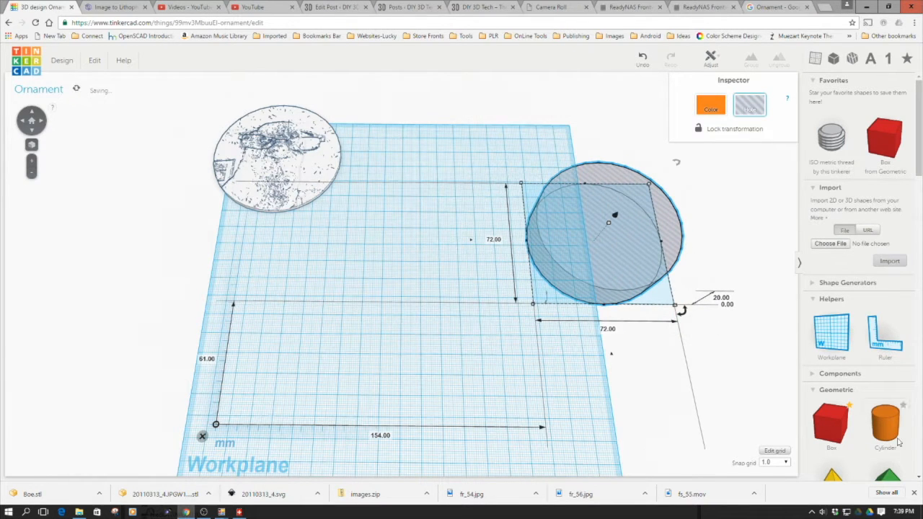
drag(885, 421, 343, 316)
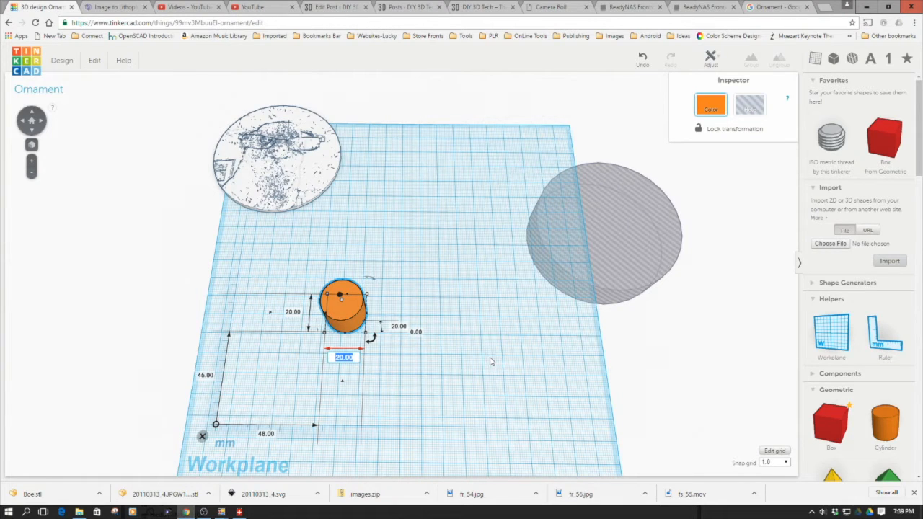
text(5)
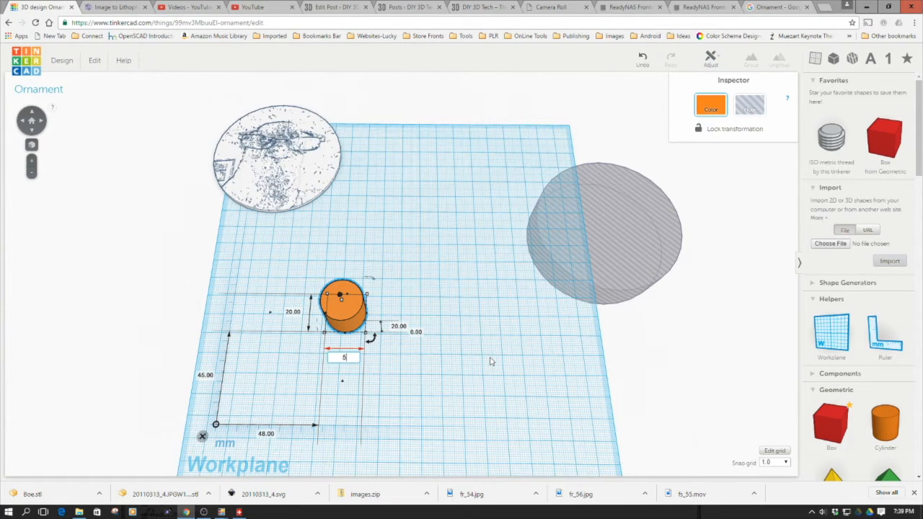
text(75)
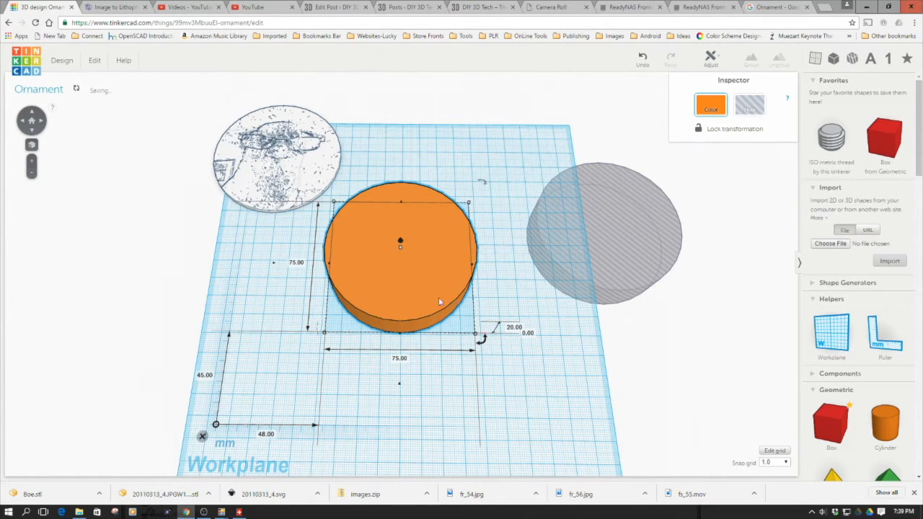
- Move the 75 mm cylinder nearer the workplane centre and reselect it
drag(401, 252, 415, 298)
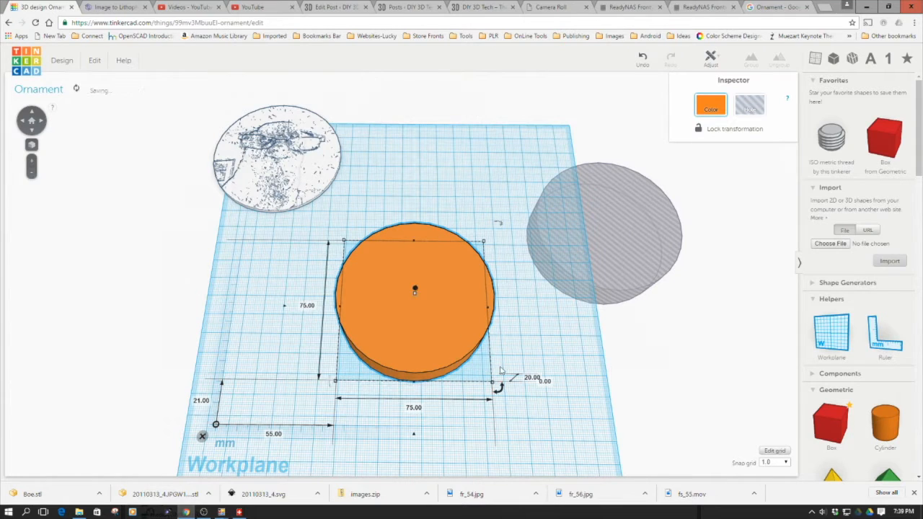
click(277, 157)
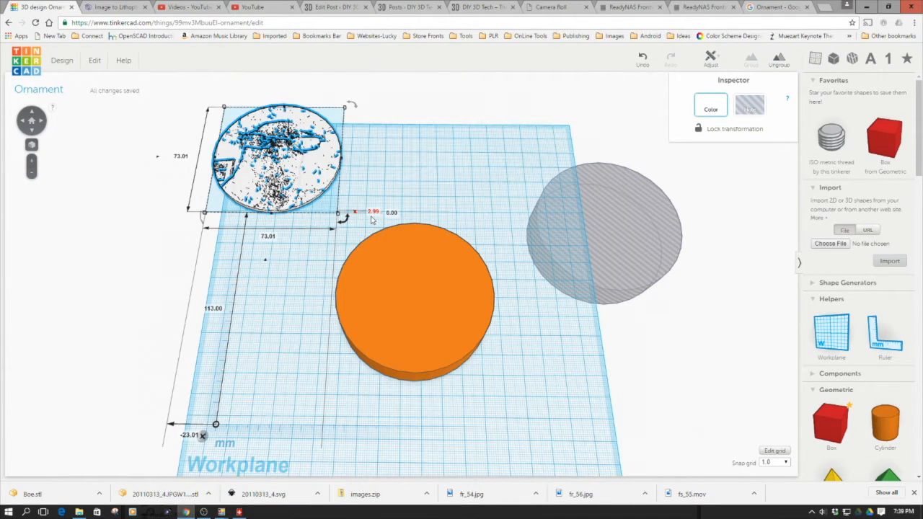
click(412, 296)
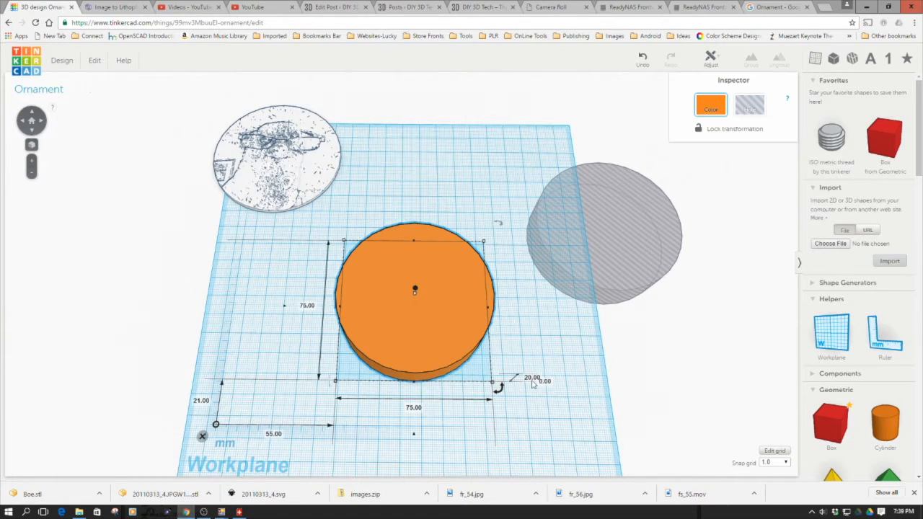
- Centre the 72 mm hole on the 75 mm cylinder and group them into a rim
double_click(532, 378)
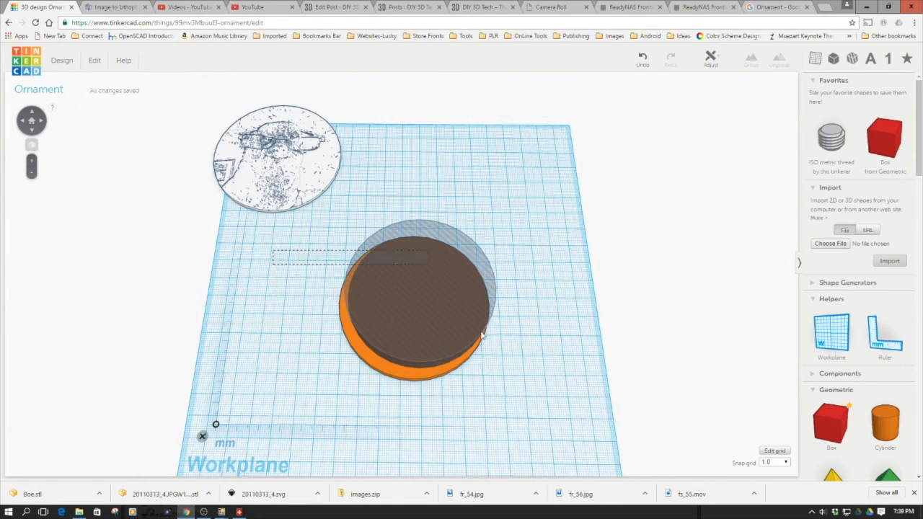
click(709, 59)
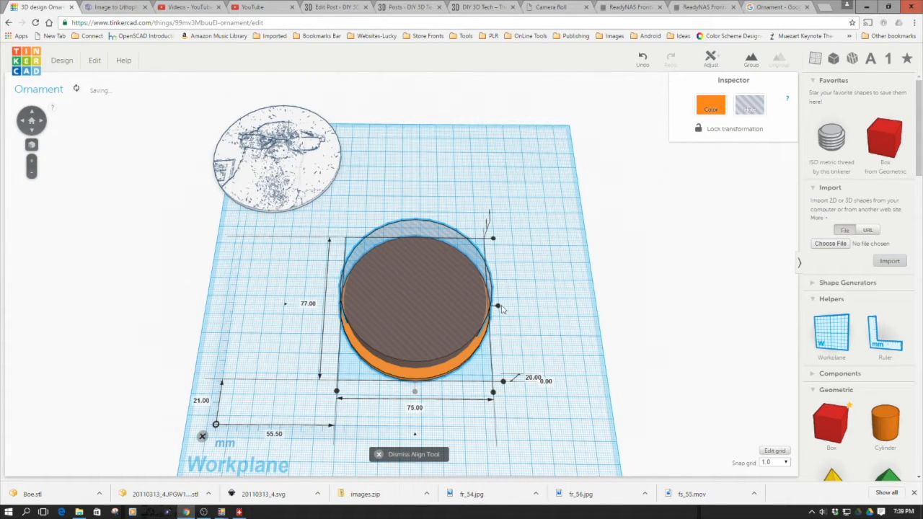
click(553, 332)
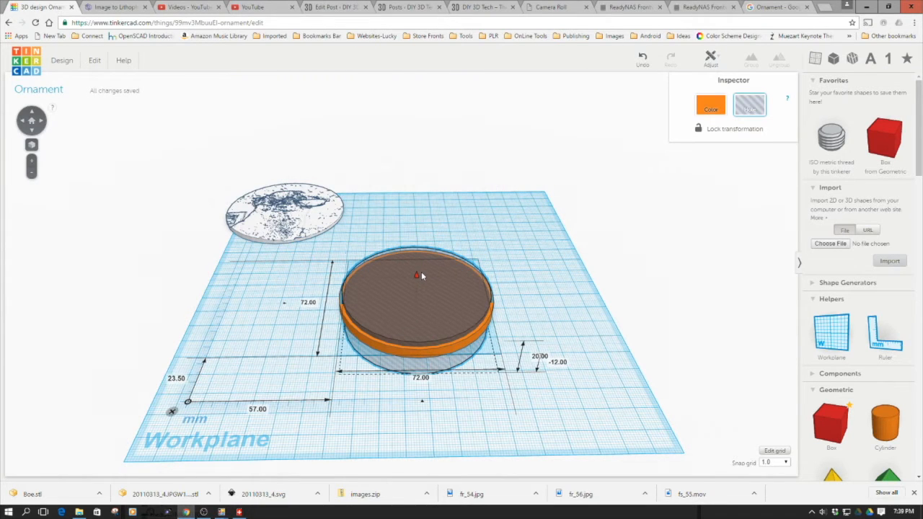
click(447, 338)
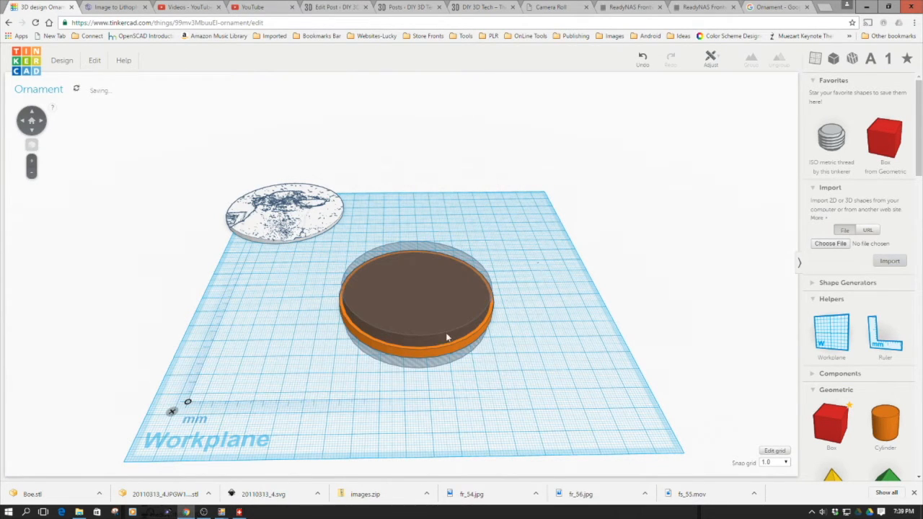
click(416, 303)
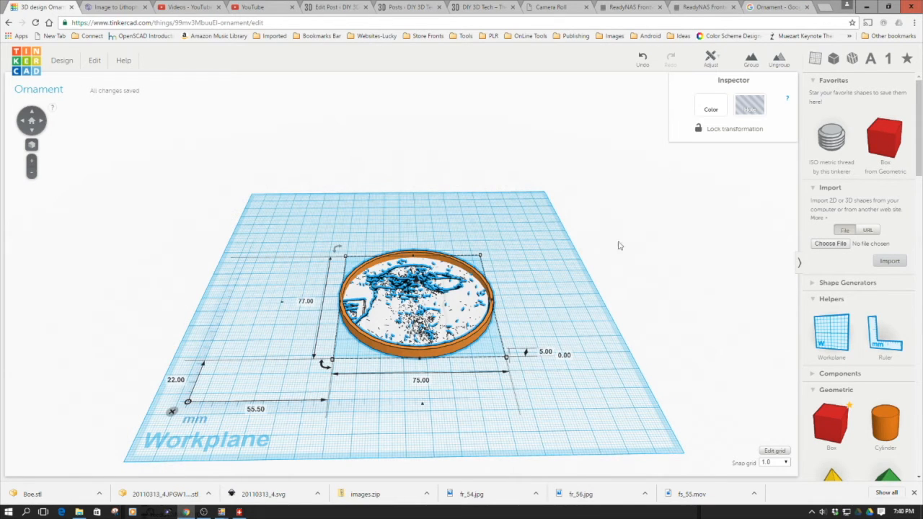
- Centre the photo lithophane inside the rim and group them into one piece
click(709, 59)
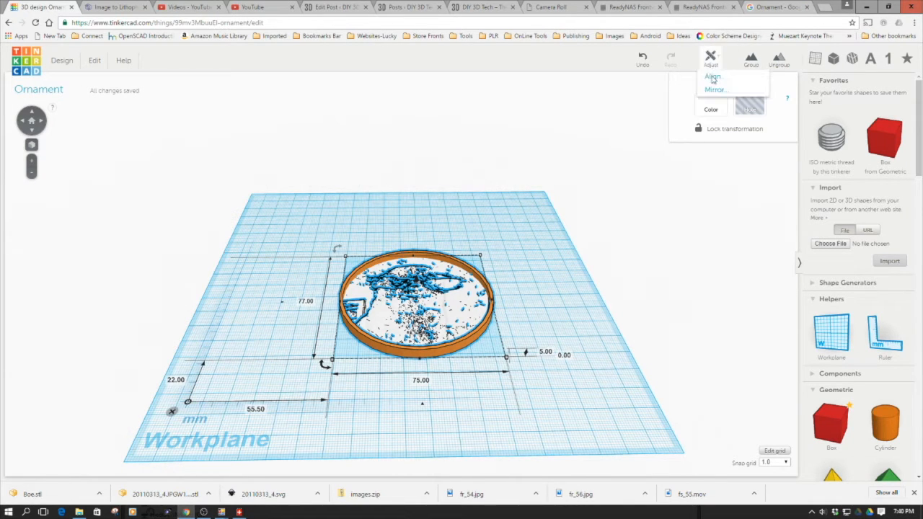
click(712, 76)
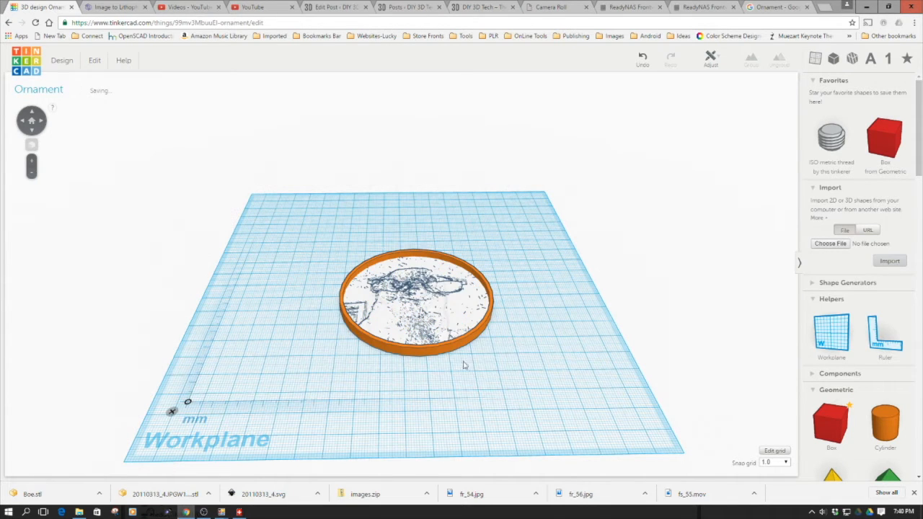
click(415, 299)
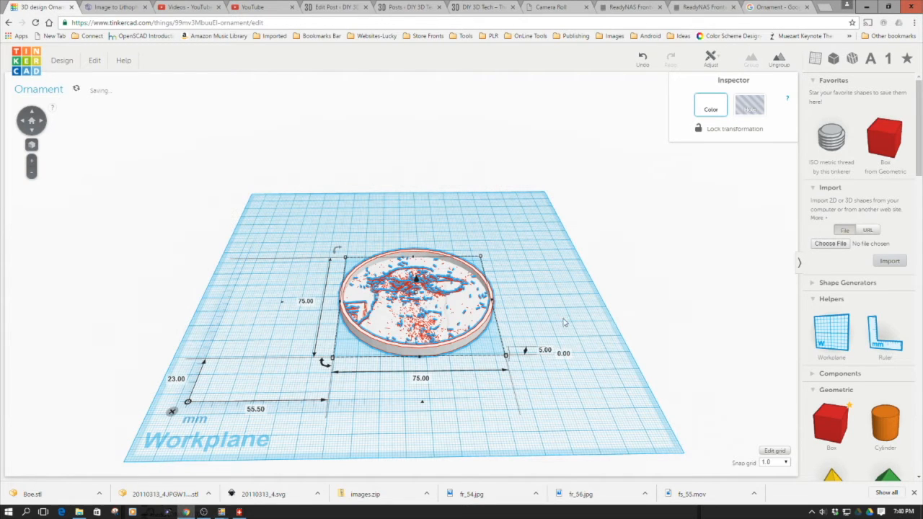
click(401, 395)
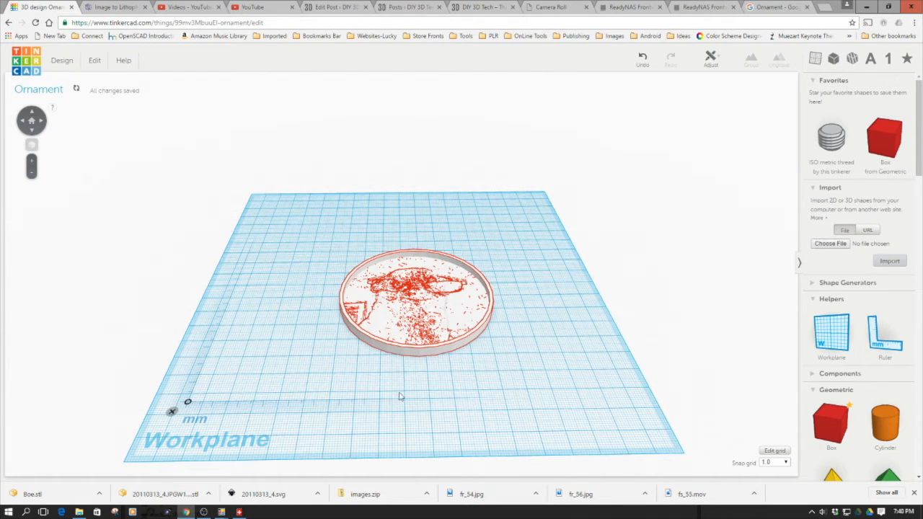
click(415, 299)
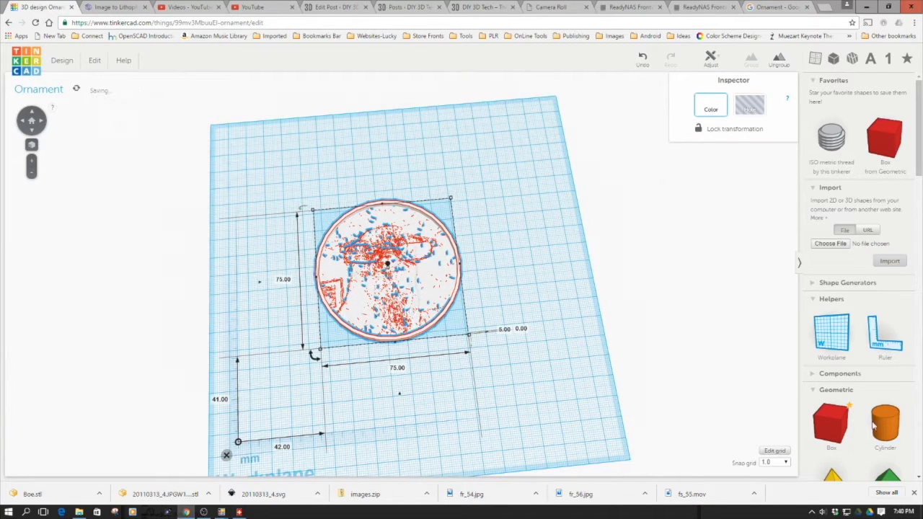
- Add a 10 mm loop cylinder with a small hole shape beside it and select both
drag(885, 422, 498, 152)
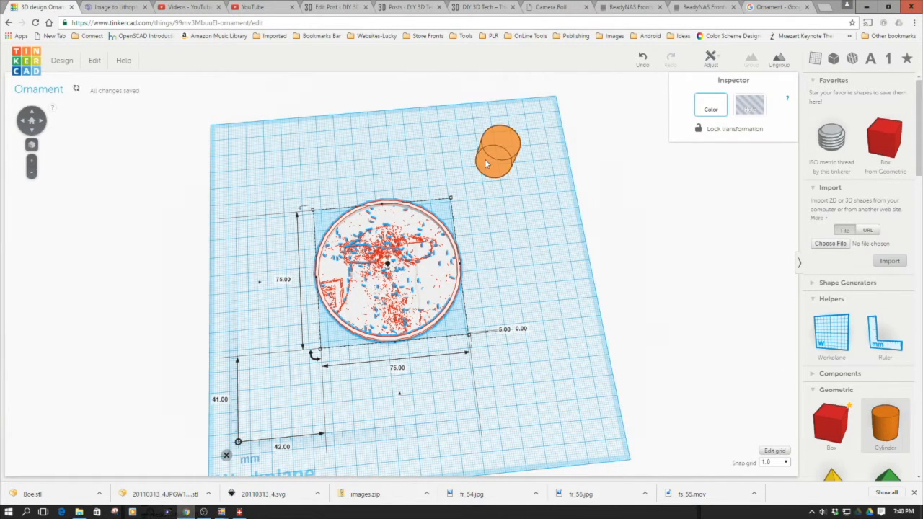
click(498, 152)
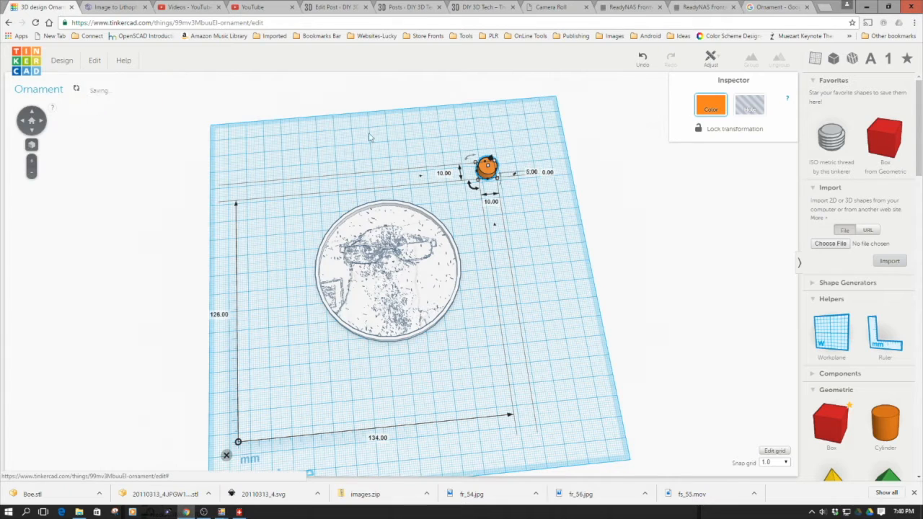
drag(488, 168, 453, 143)
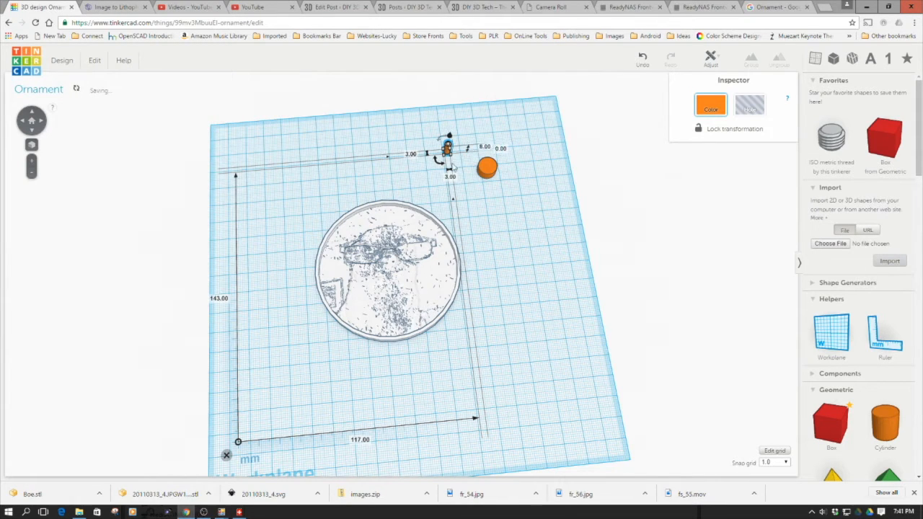
click(750, 104)
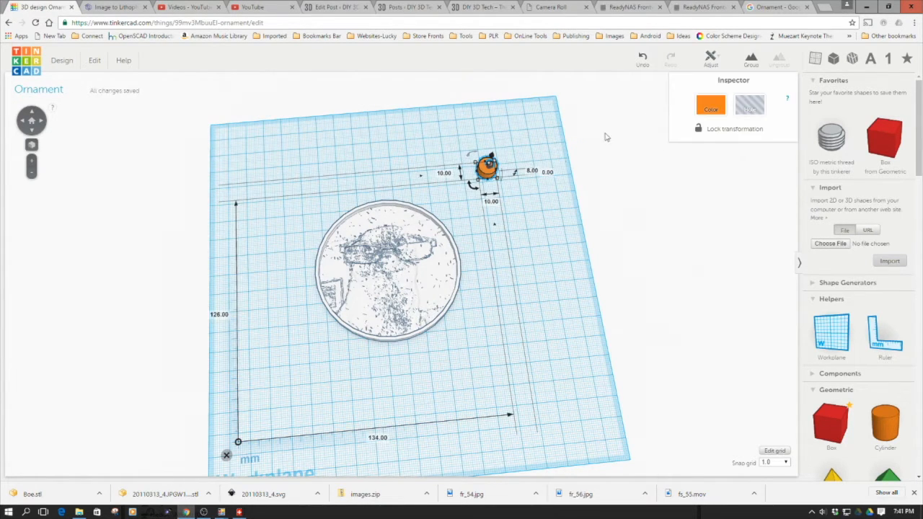
- Centre the hole in the loop cylinder and nudge the hanging loop into place
click(710, 59)
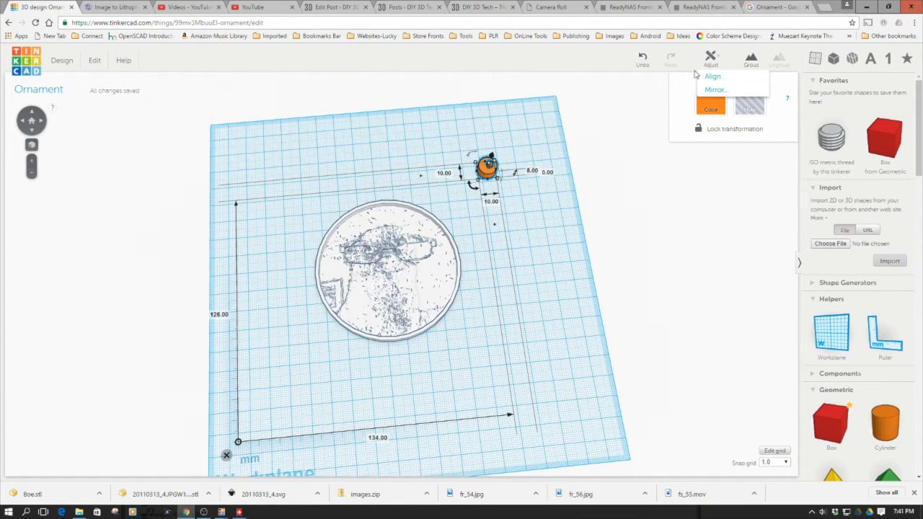
click(713, 75)
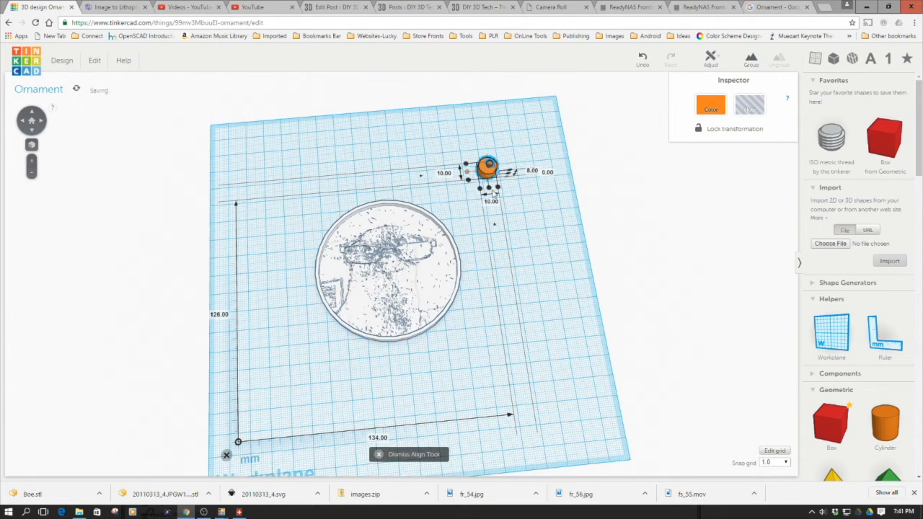
click(545, 225)
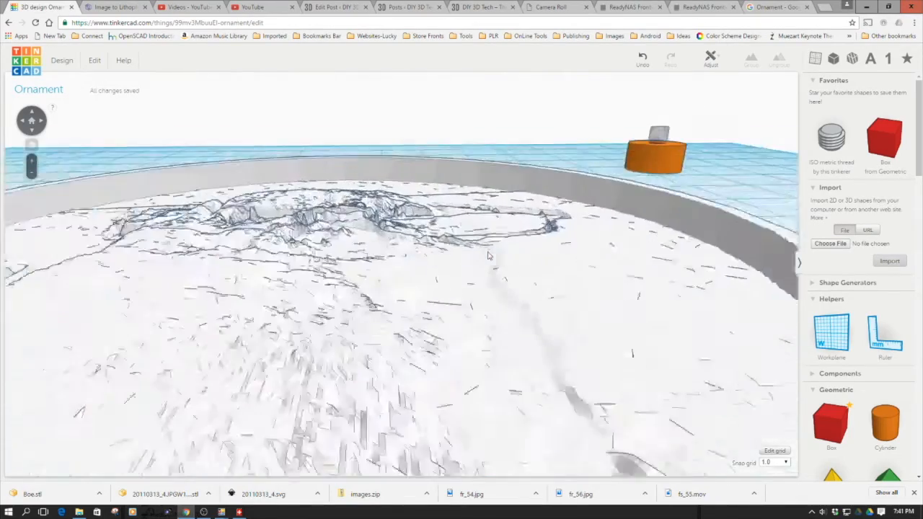
click(656, 156)
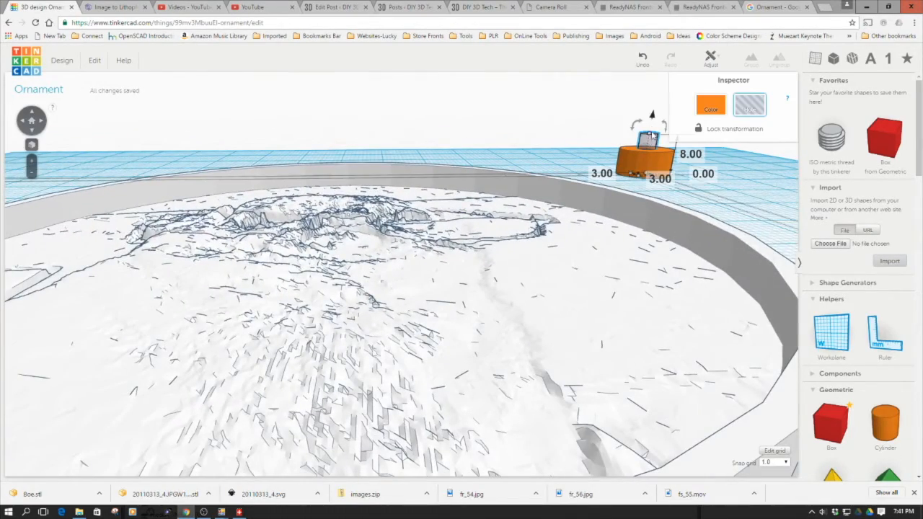
drag(652, 115, 652, 130)
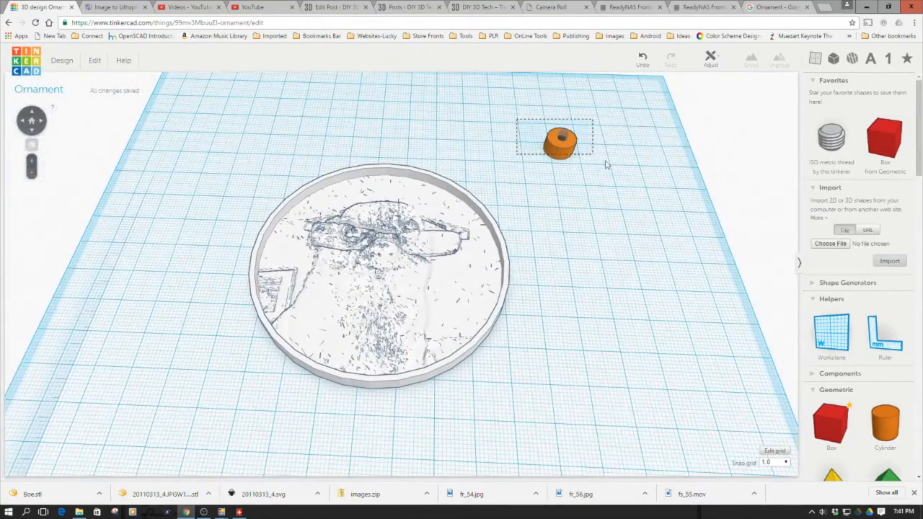
- Move the hanging loop onto the top edge of the ornament's rim
click(561, 141)
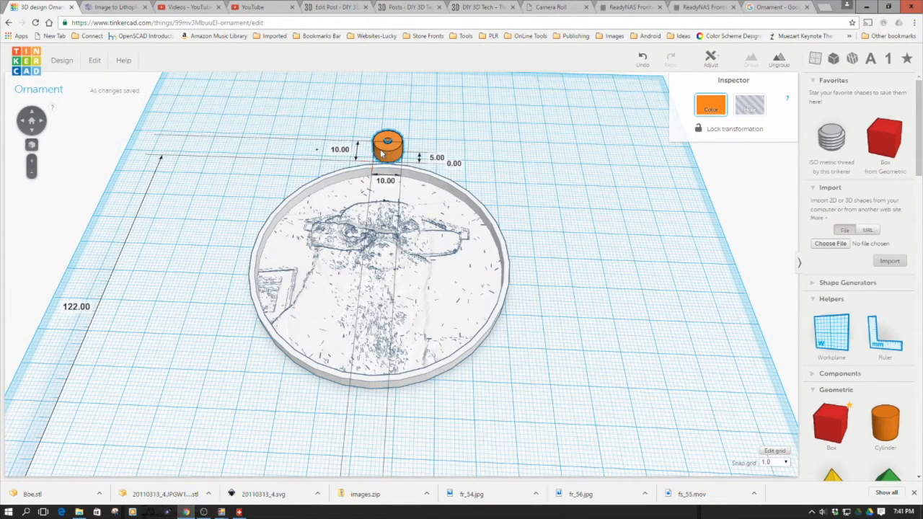
drag(387, 144, 389, 155)
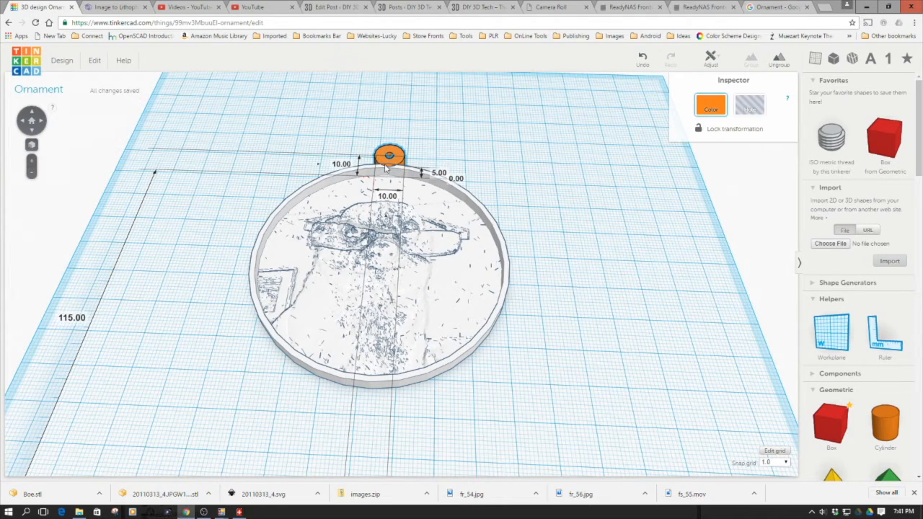
click(196, 149)
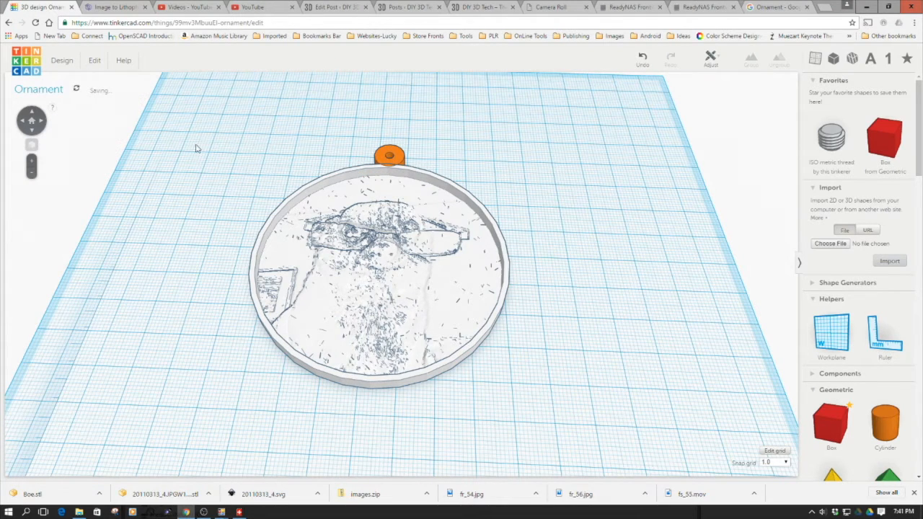
- Select the loop and disc together and group them into a single ornament object
click(375, 288)
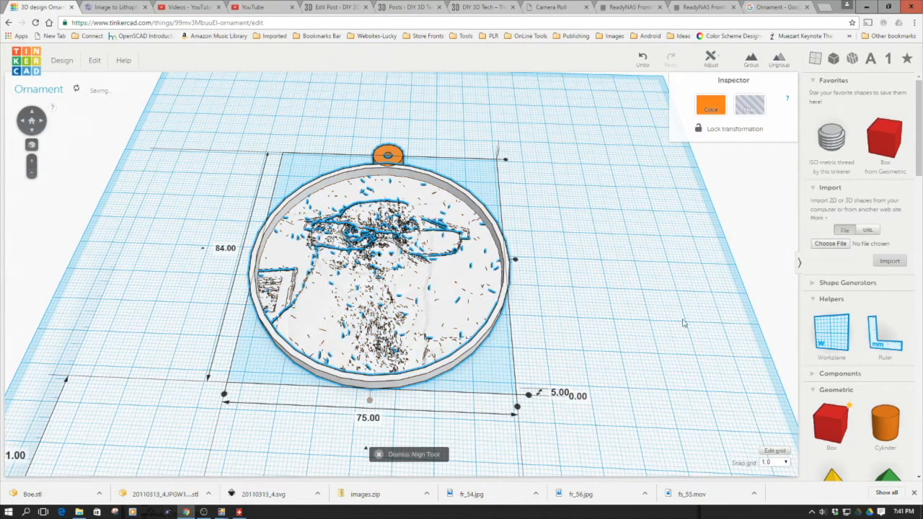
click(361, 397)
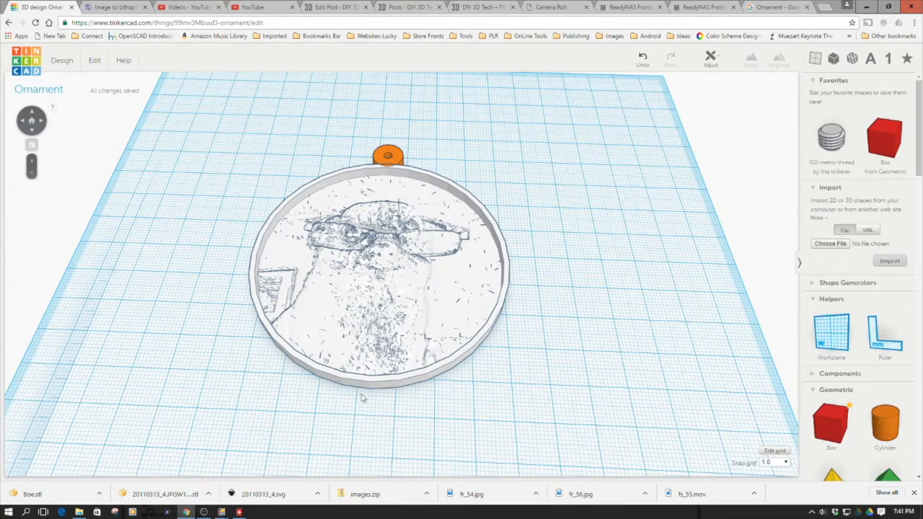
click(375, 288)
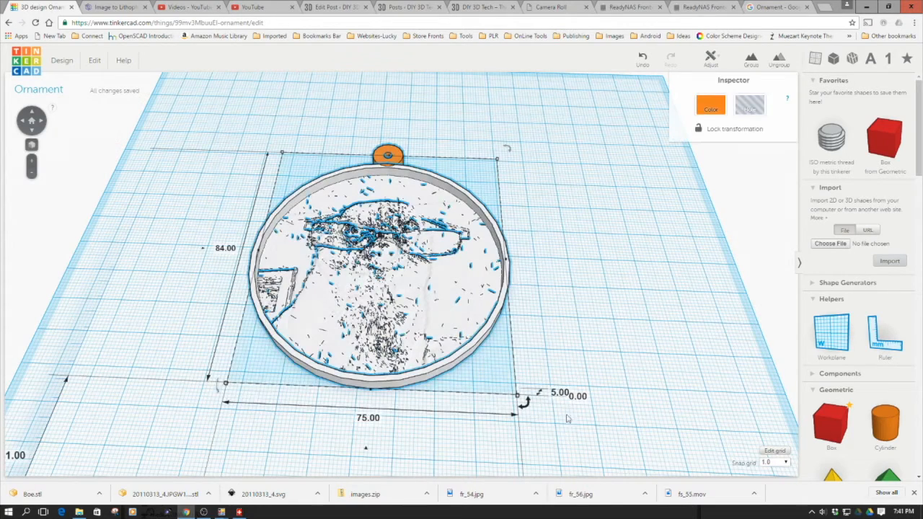
click(623, 262)
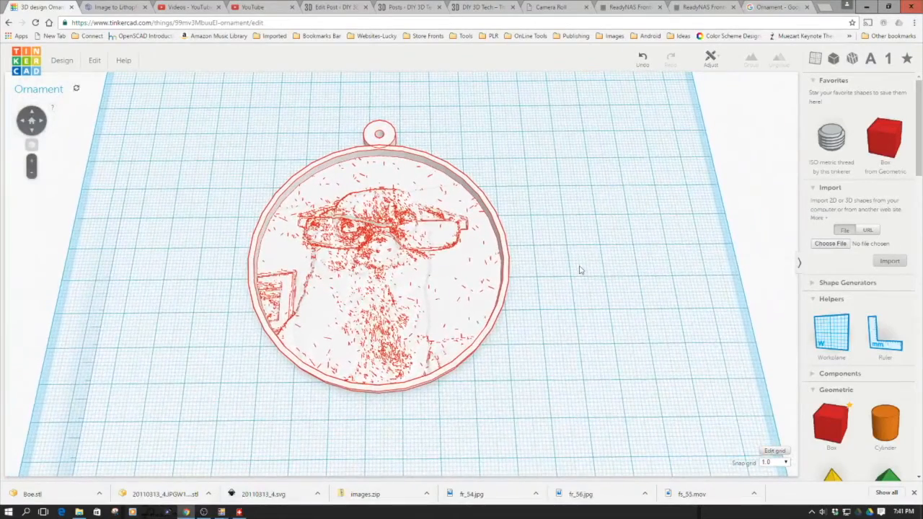
click(580, 271)
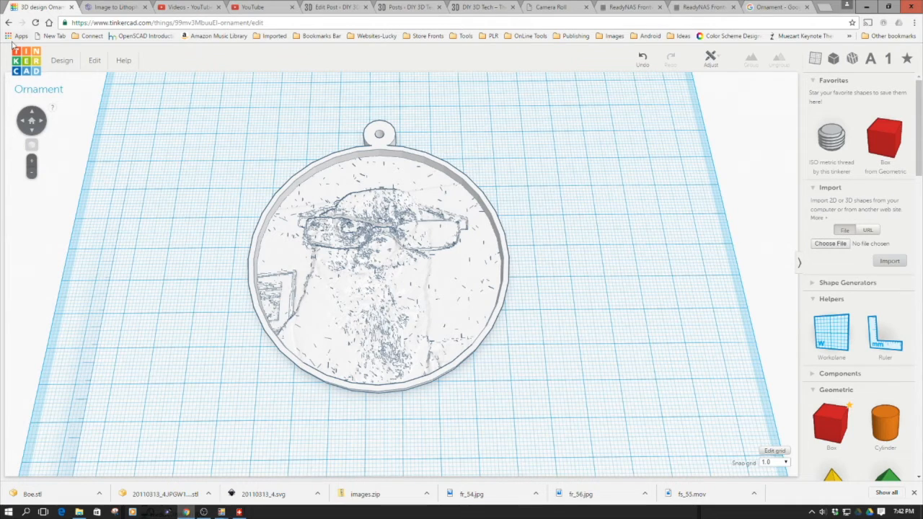
- Start a Download for 3D Printing of the design in .STL format
click(62, 60)
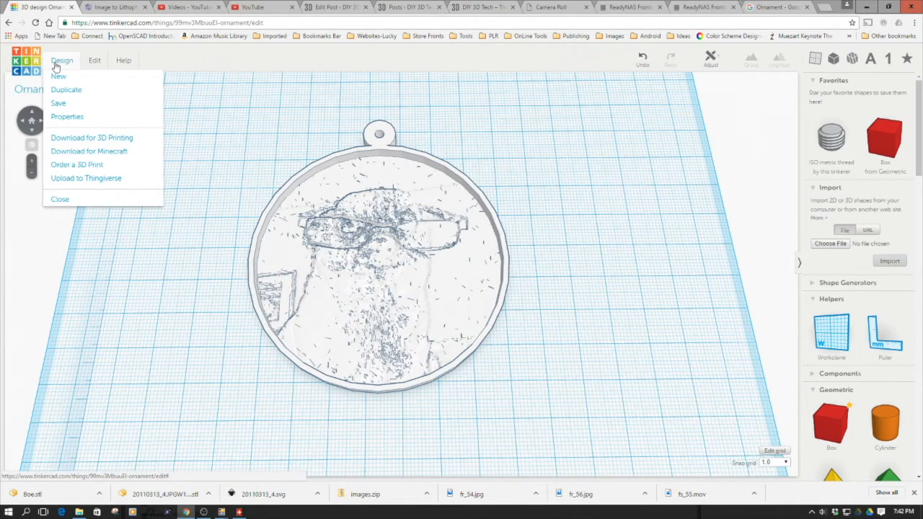
click(92, 137)
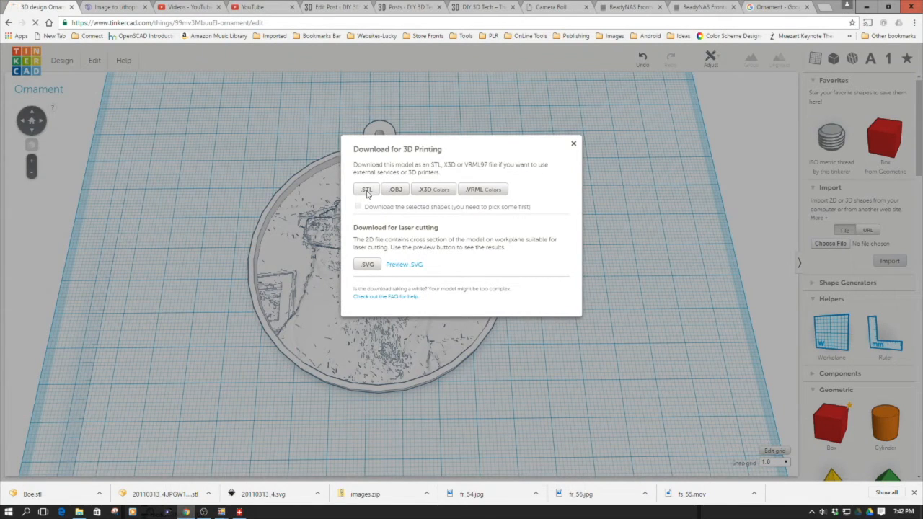
click(366, 189)
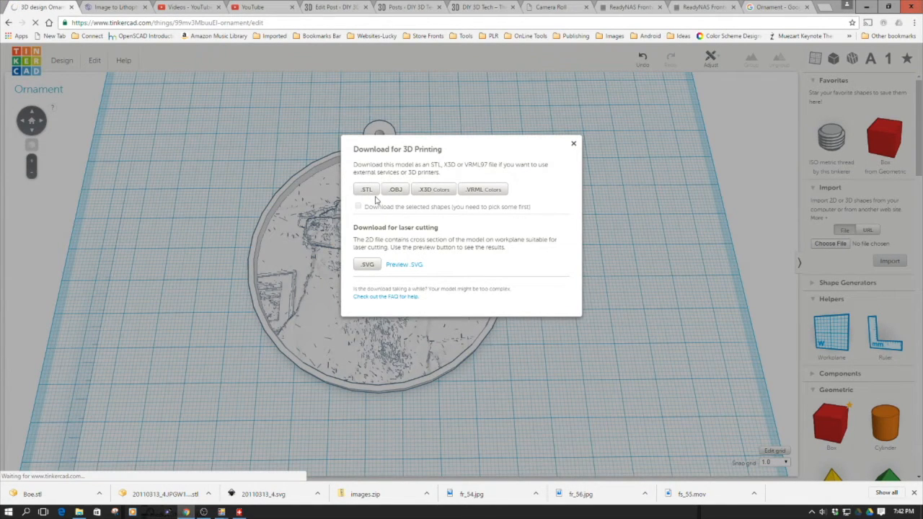
click(366, 189)
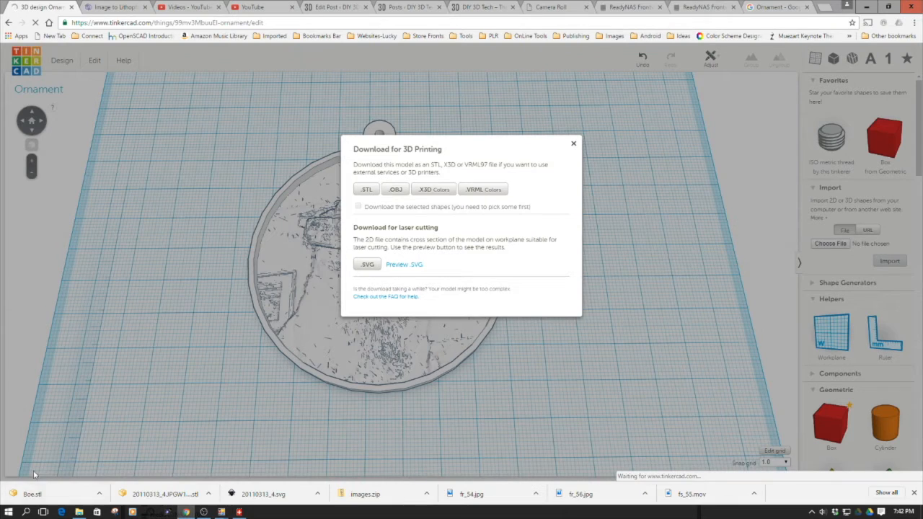
mouse_move(57, 485)
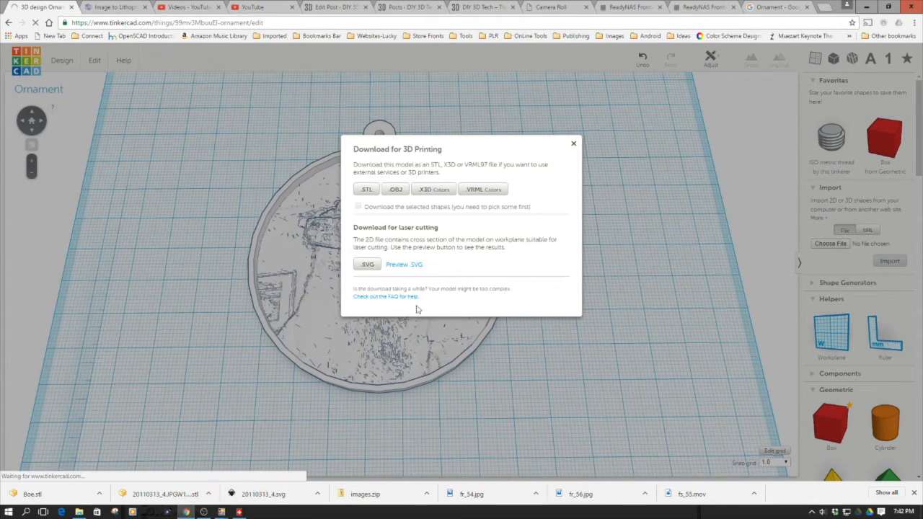
mouse_move(339, 319)
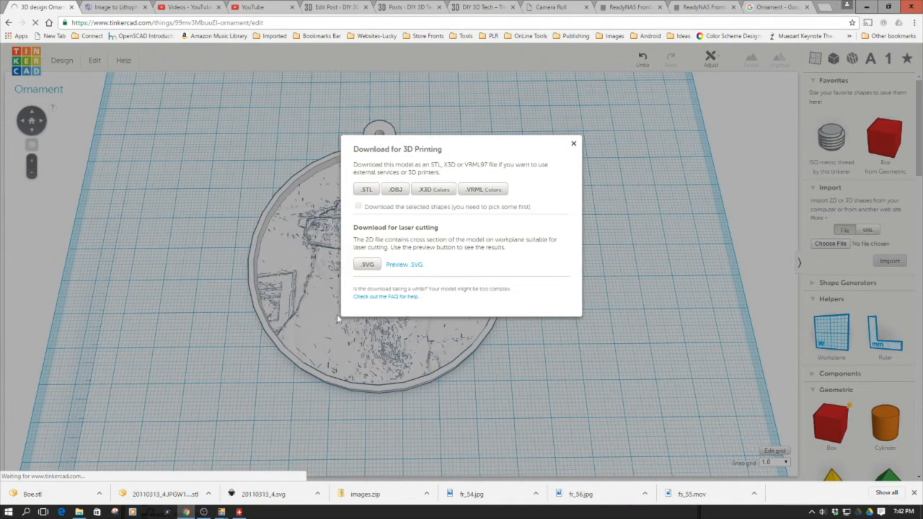
- Save the export as ornament.stl on the 500Gb drive and dismiss the download box
click(366, 189)
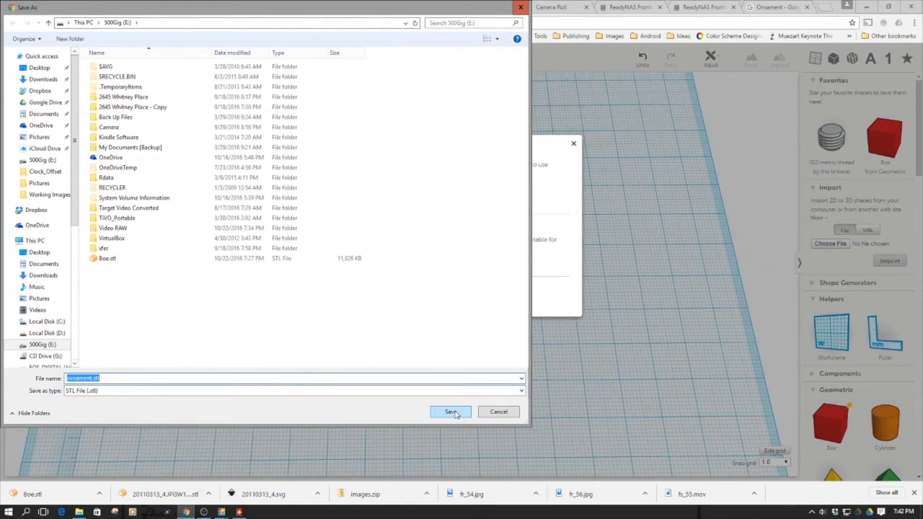
click(450, 412)
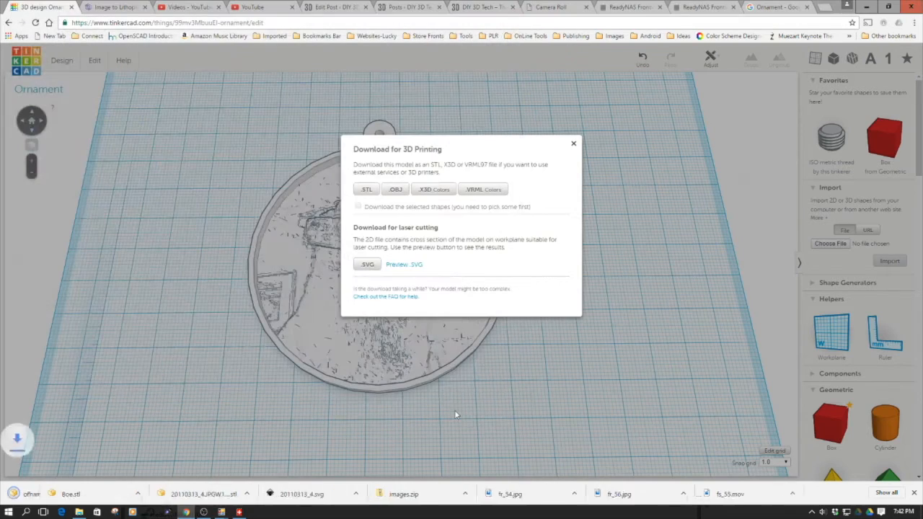
click(366, 189)
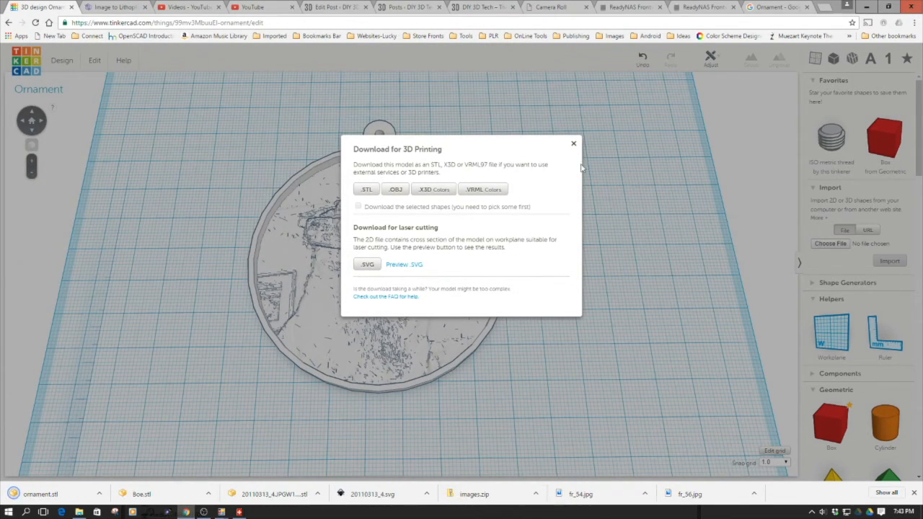
click(574, 144)
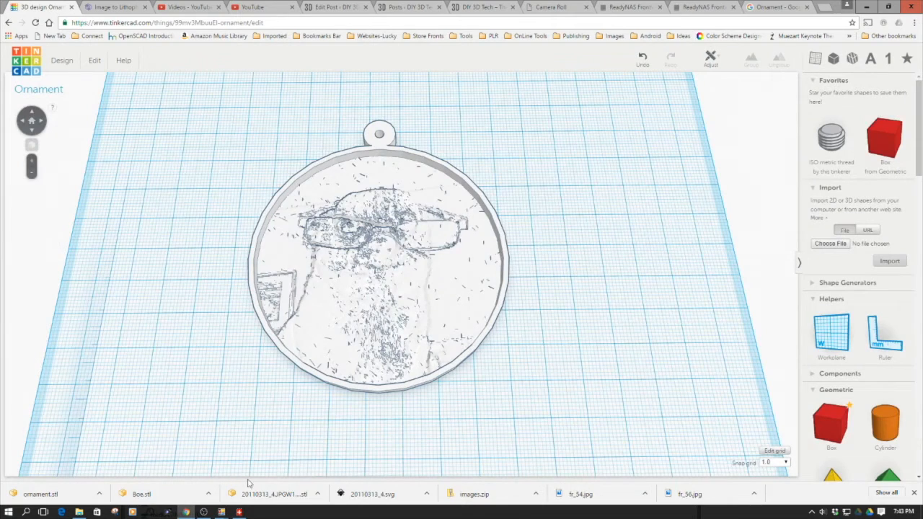
- Launch Cura and bring up the Load model file dialog
click(7, 512)
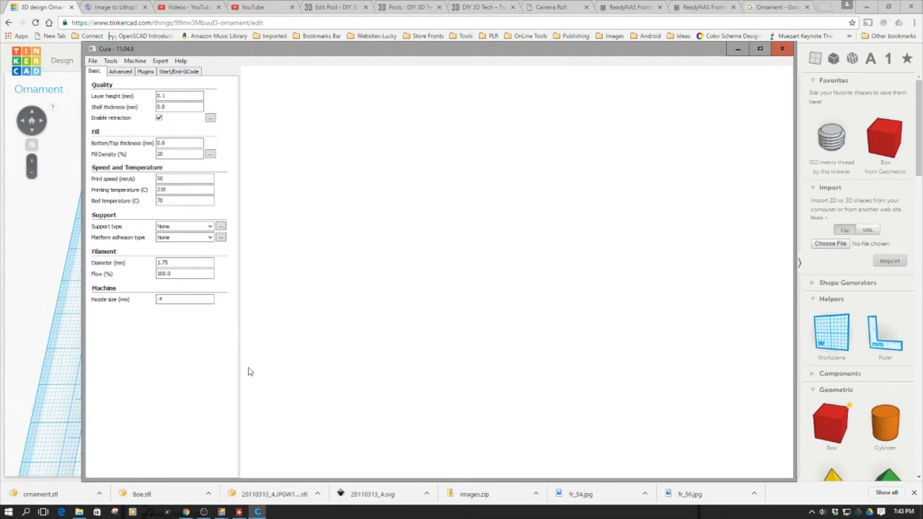
click(92, 61)
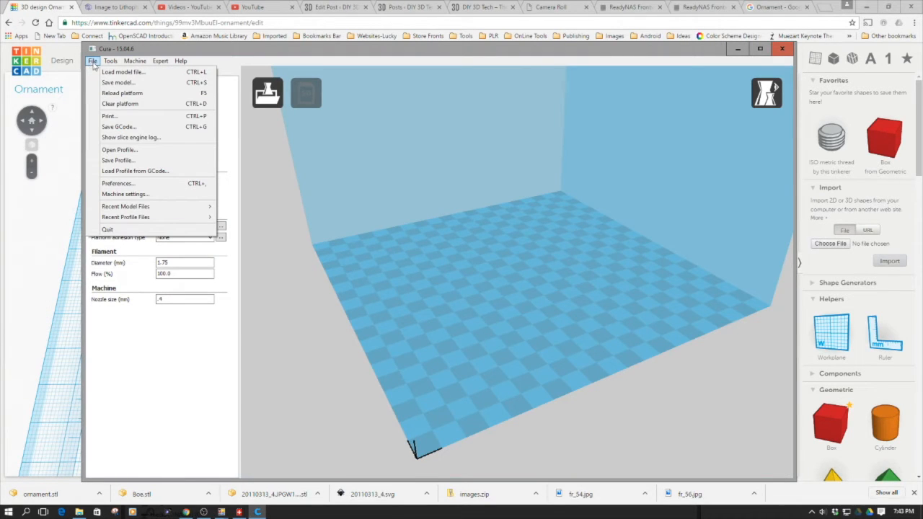
click(123, 72)
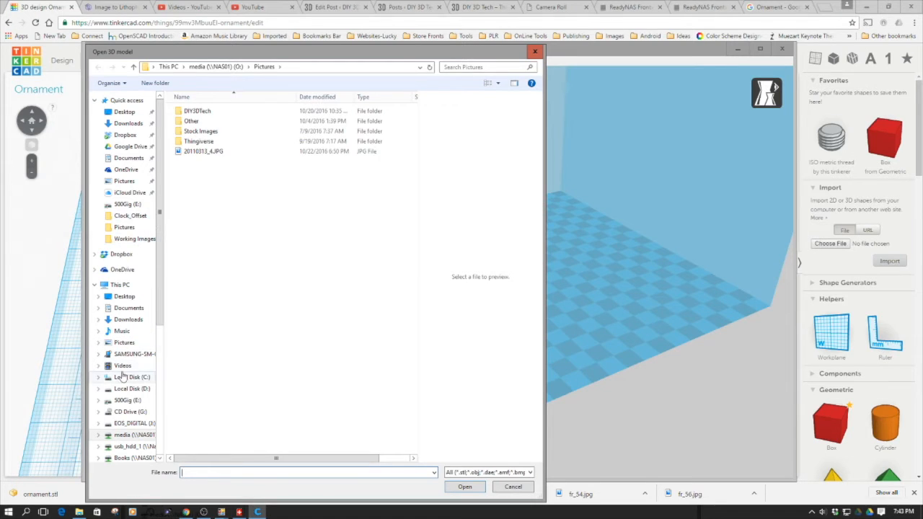
- Load ornament.stl from the 500Gb (E:) drive onto the build plate and view it from above
click(127, 205)
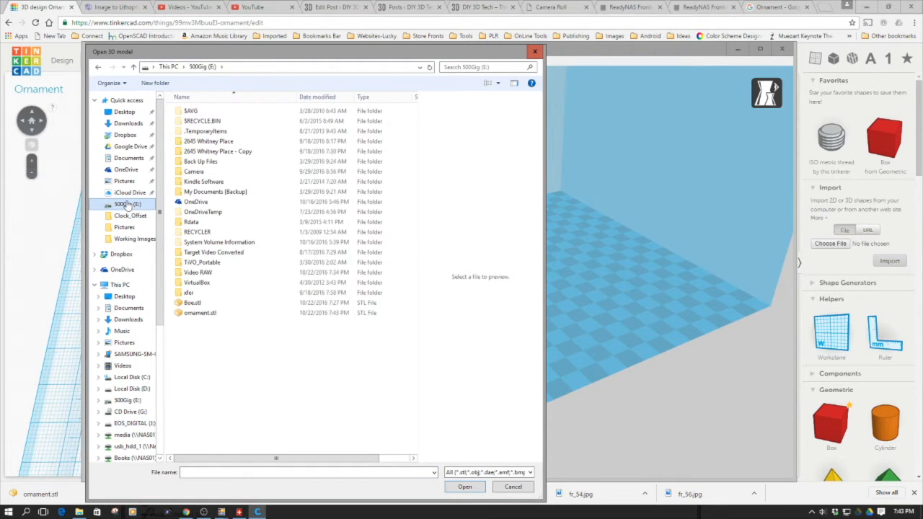
click(201, 311)
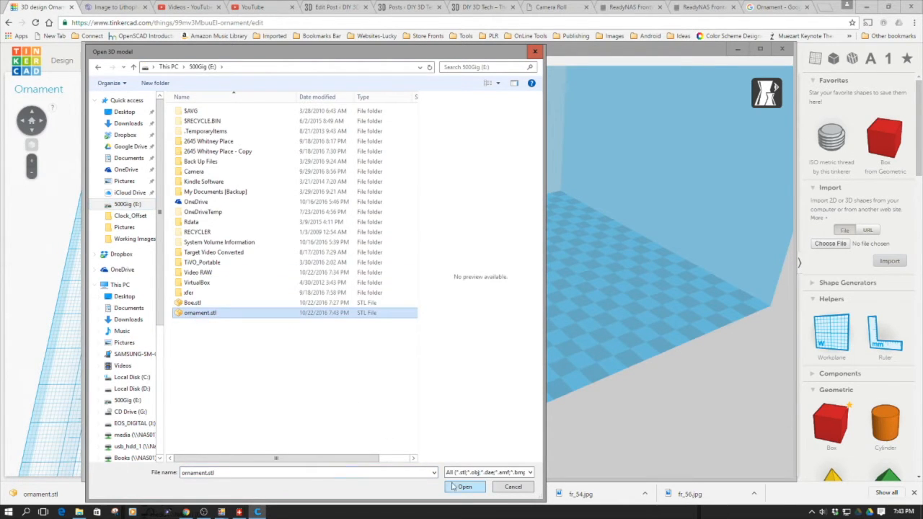
click(464, 486)
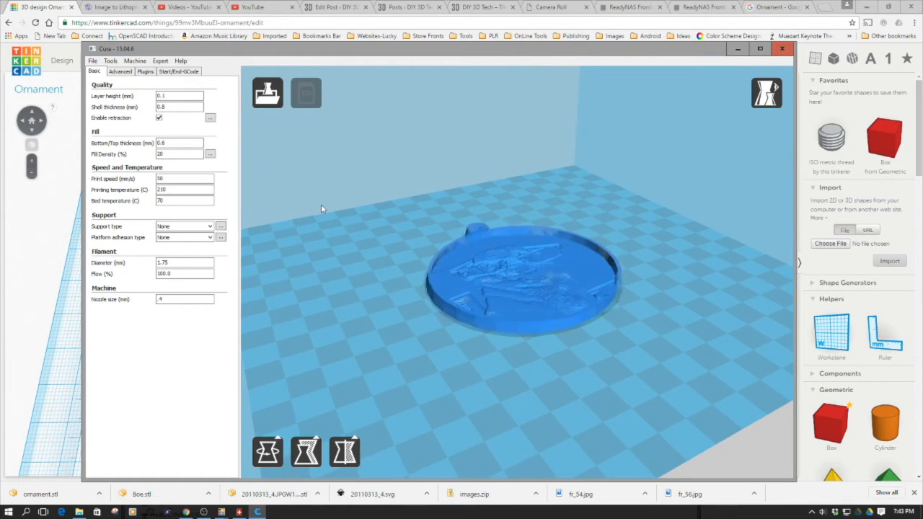
click(134, 60)
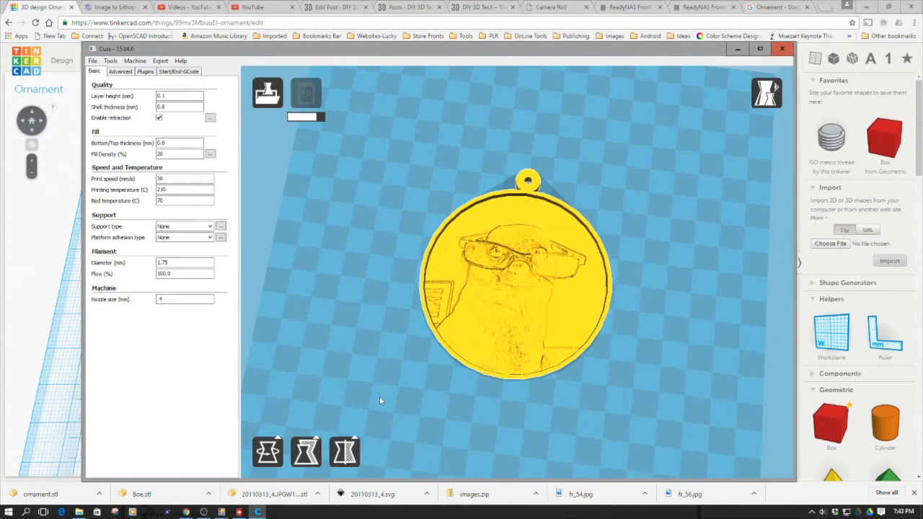
- Set layer height to 0.2 mm and shell thickness to 0.4 mm in the Basic settings
click(306, 92)
text(.2)
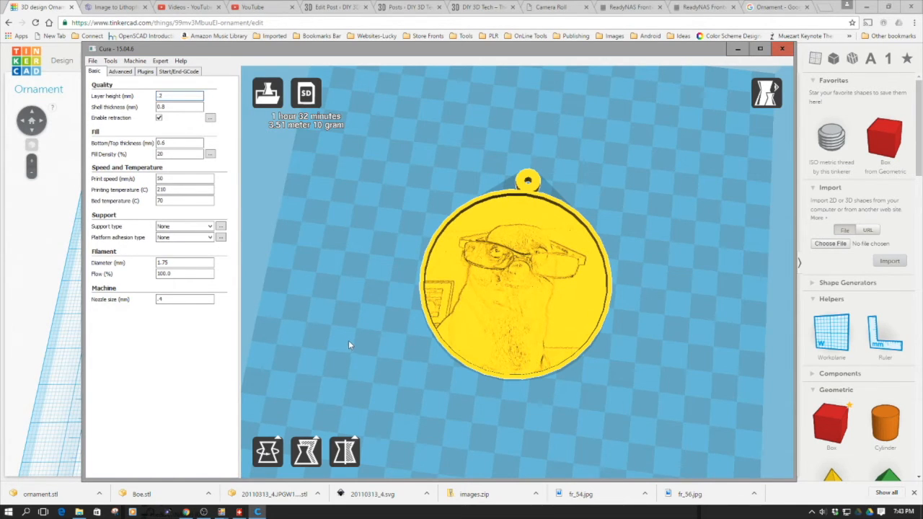
triple_click(179, 107)
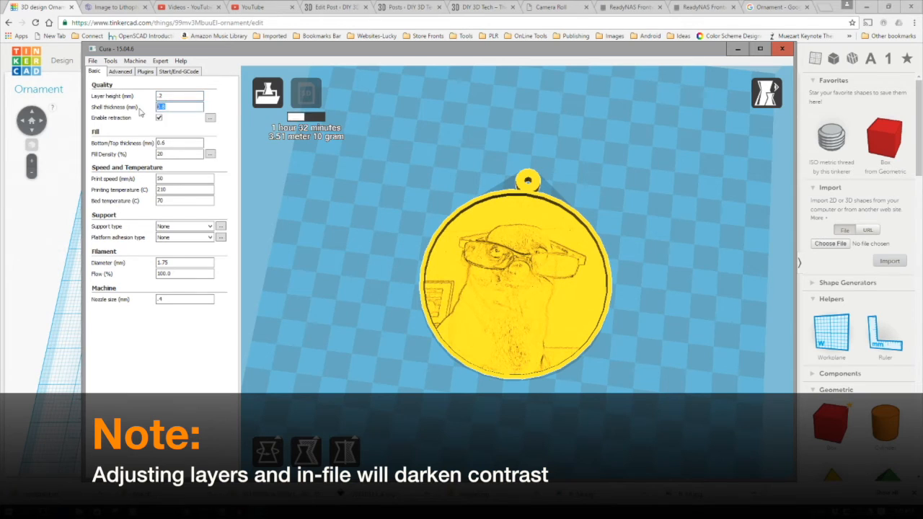
text(4)
click(180, 155)
text(10)
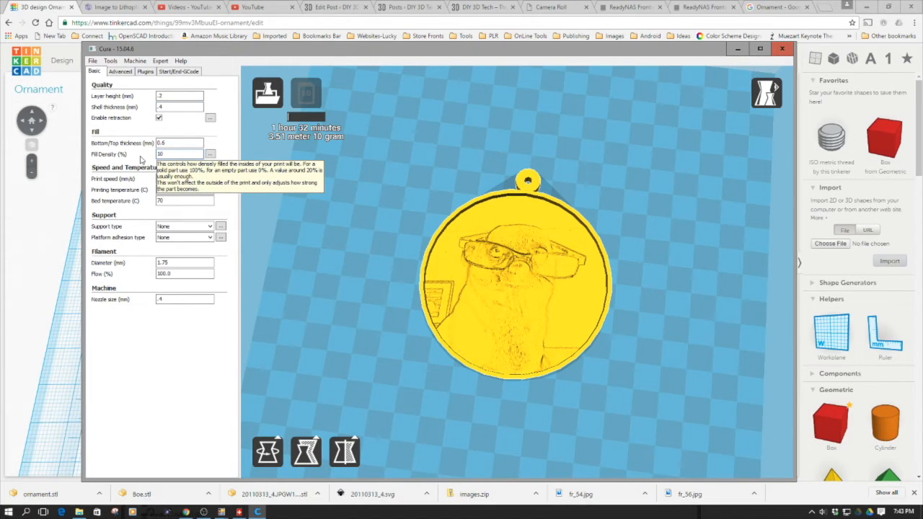
mouse_move(281, 228)
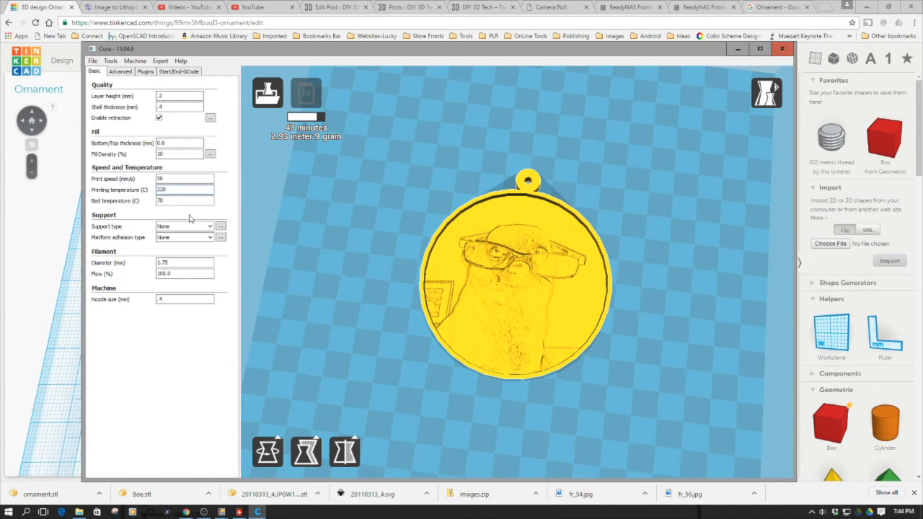
- Adjust the printing temperature value for the ornament
triple_click(185, 201)
text(60)
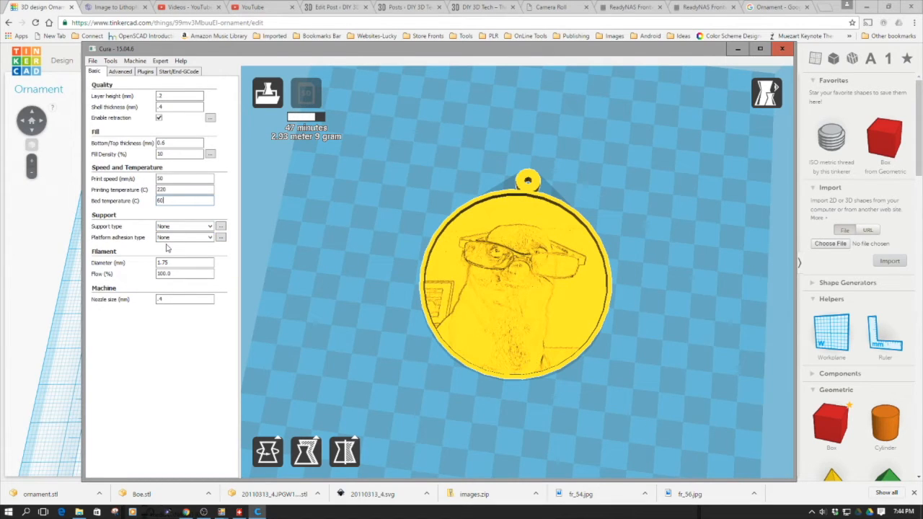
mouse_move(170, 317)
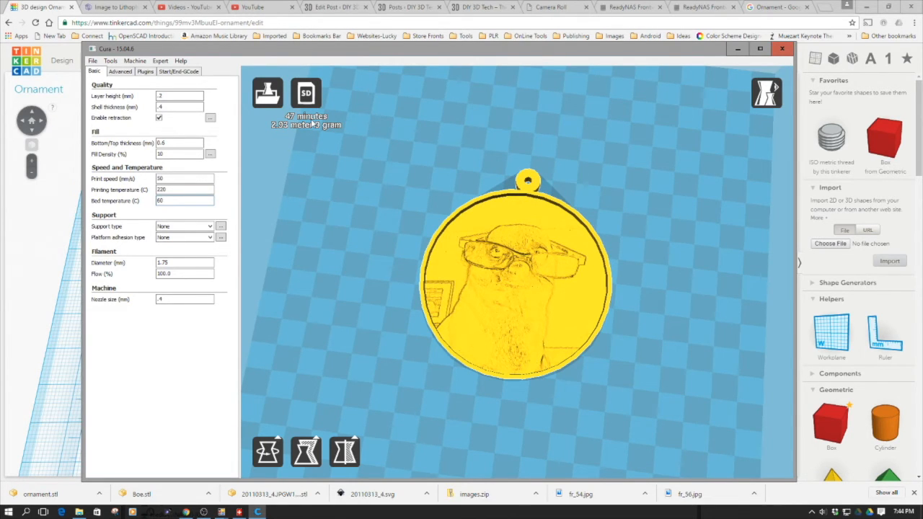
click(184, 200)
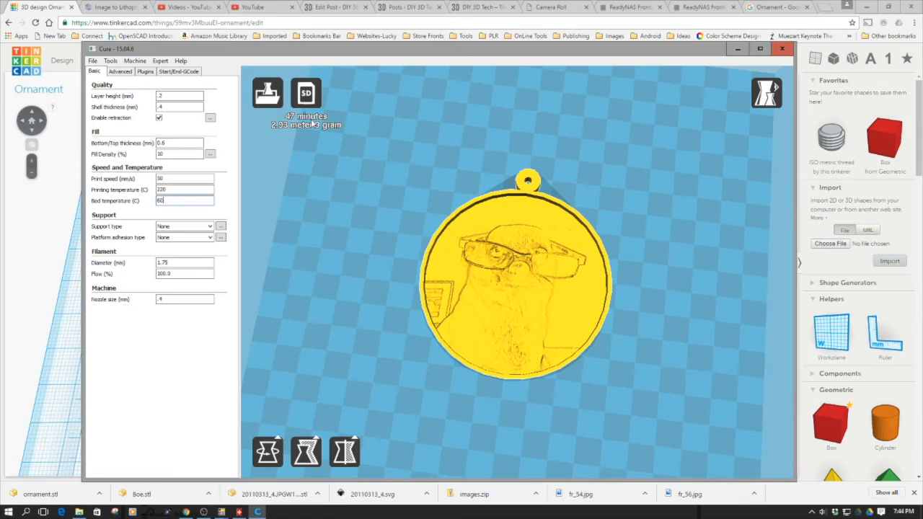